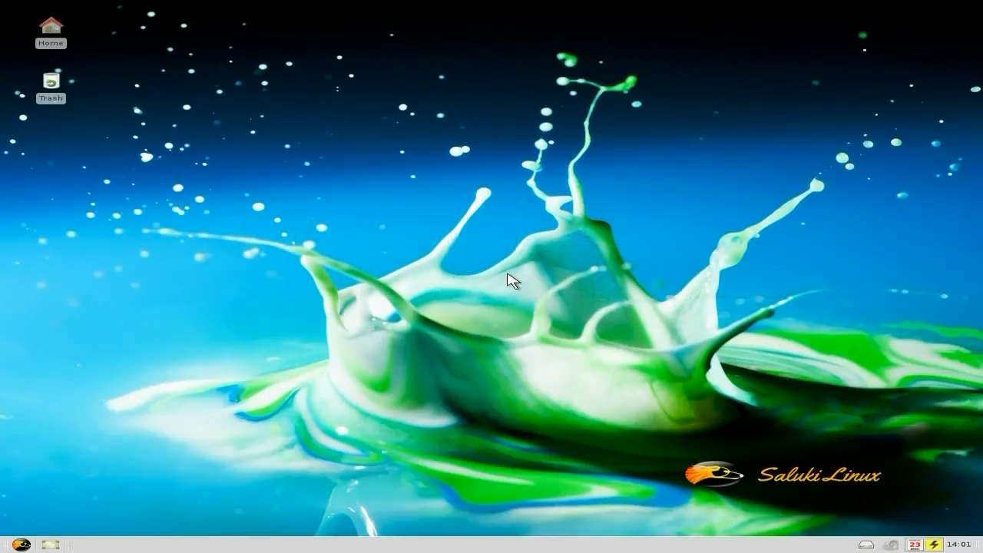
mouse_move(510, 231)
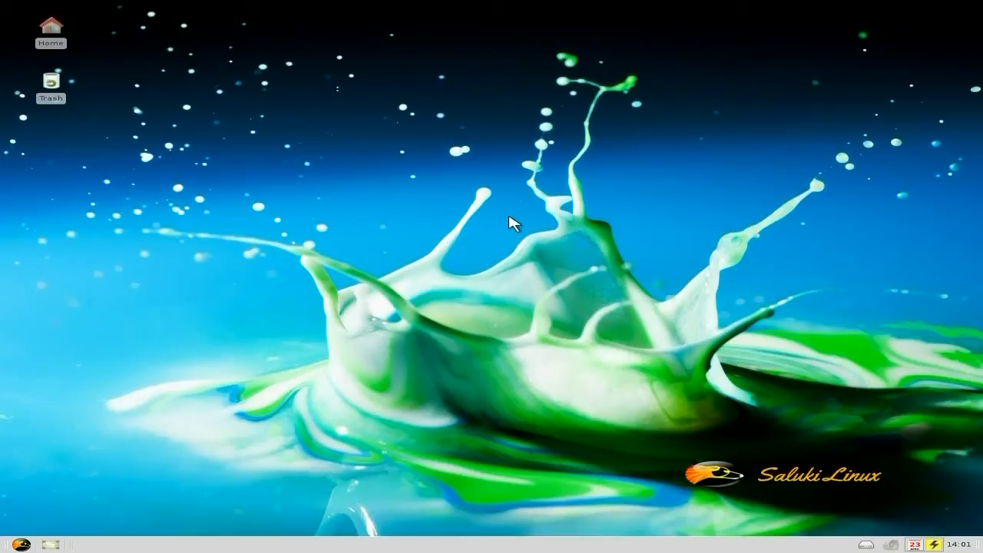
mouse_move(612, 547)
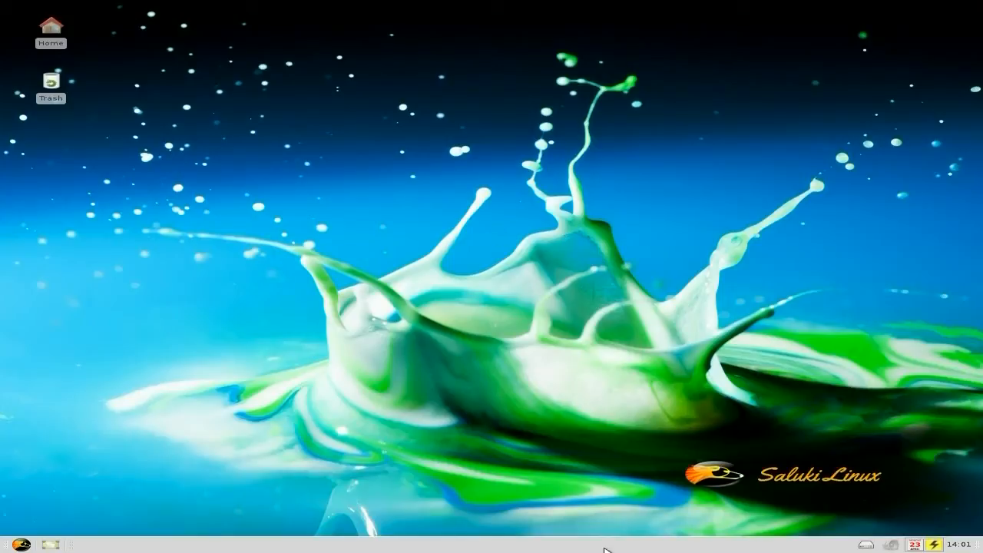
mouse_move(652, 547)
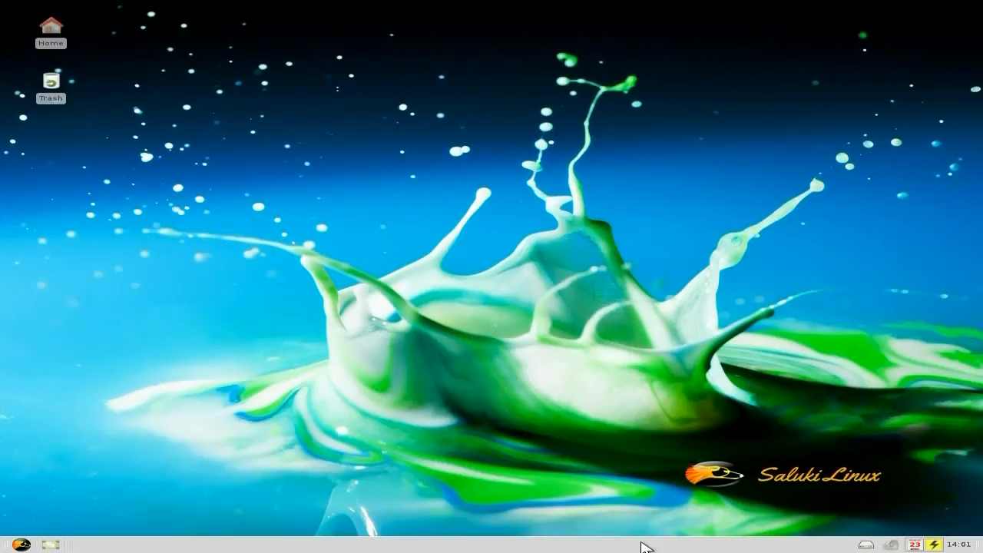
mouse_move(619, 495)
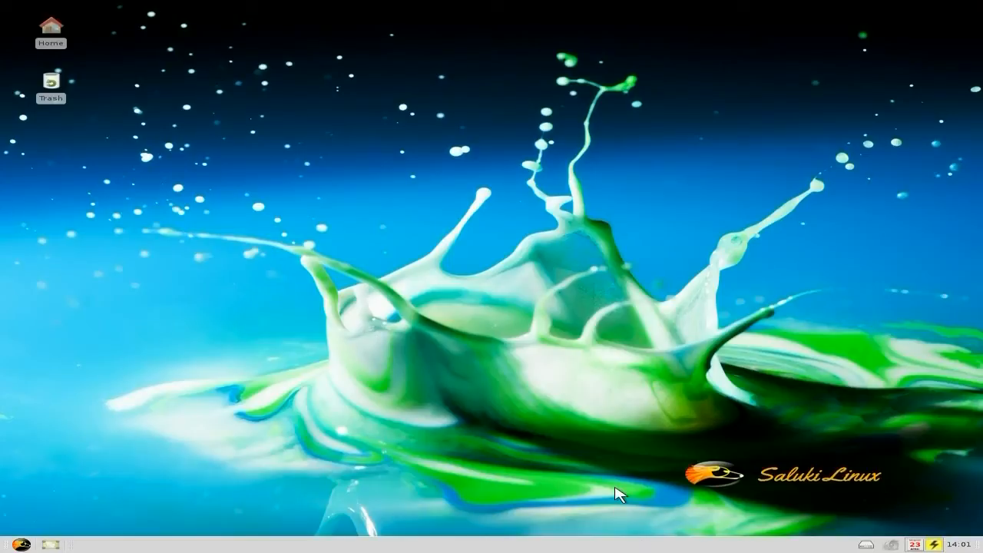
mouse_move(441, 135)
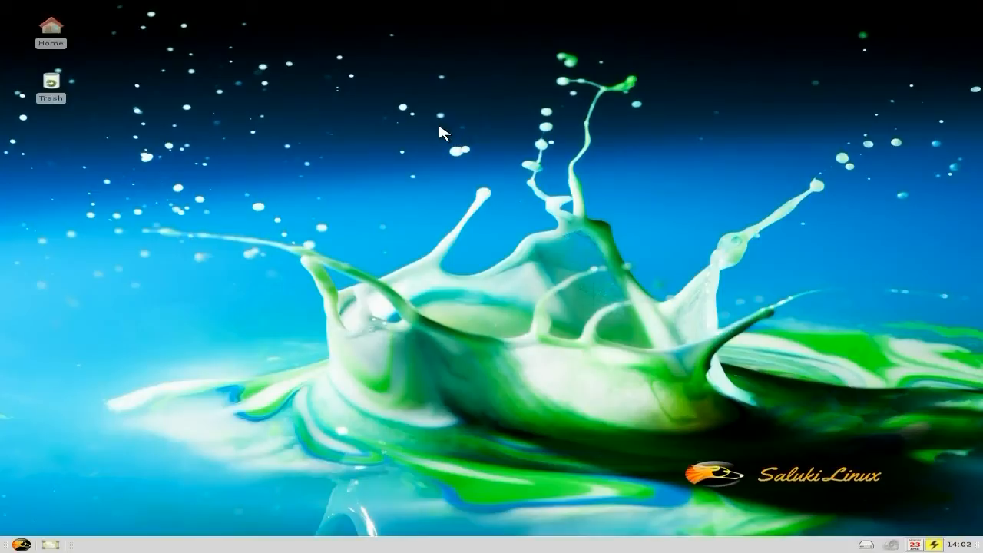
mouse_move(965, 519)
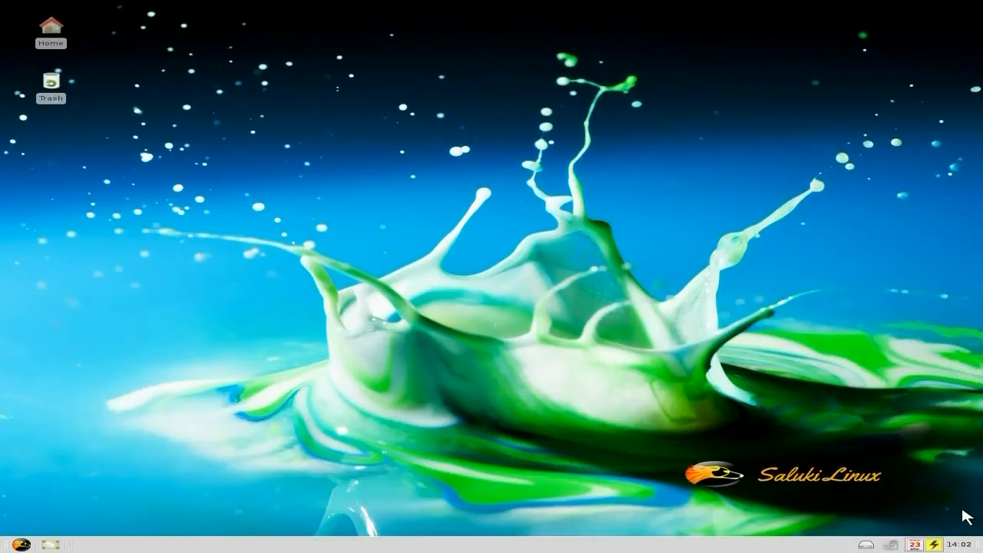
mouse_move(107, 86)
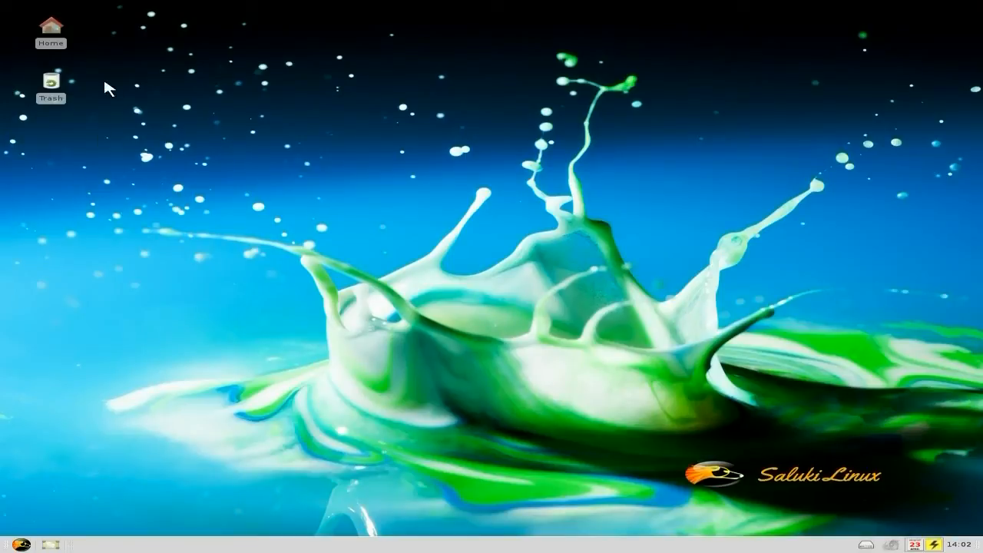
mouse_move(82, 99)
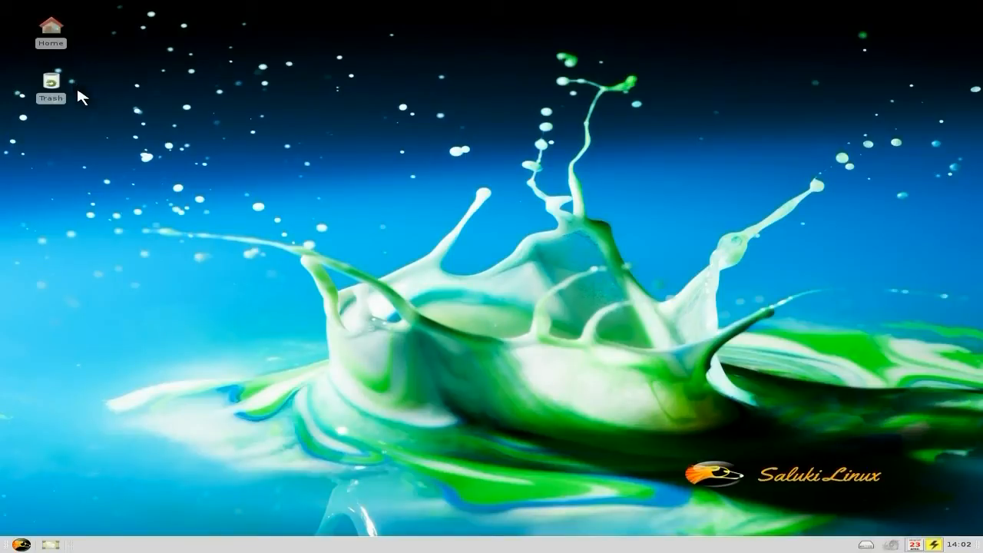
mouse_move(19, 456)
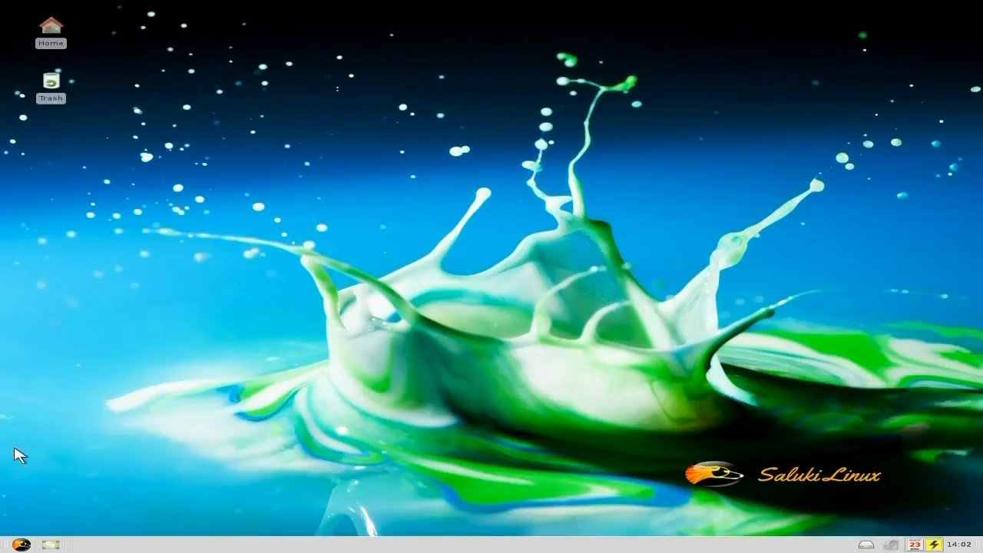
Launch the HandBrake DVD ripper from the Multimedia menu
left_click(9, 547)
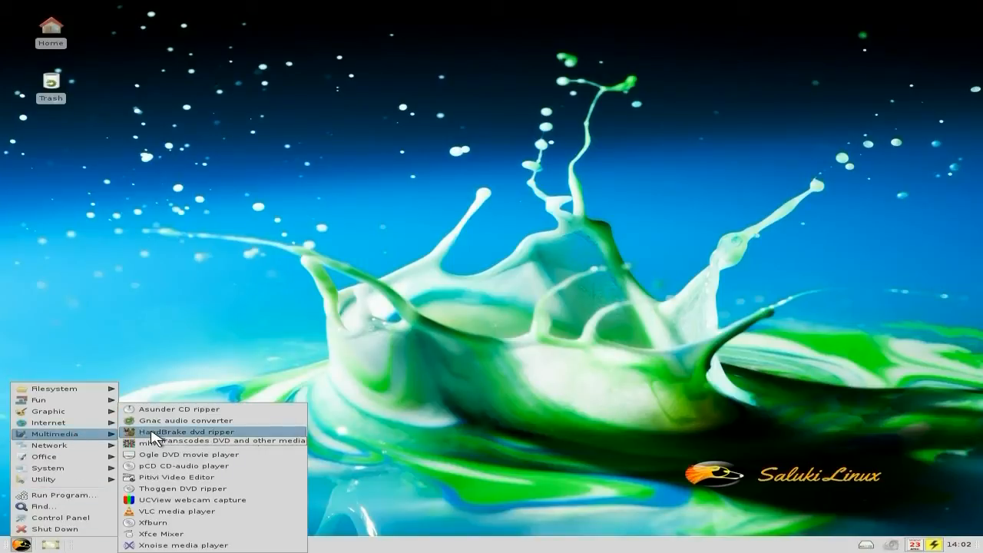
left_click(153, 438)
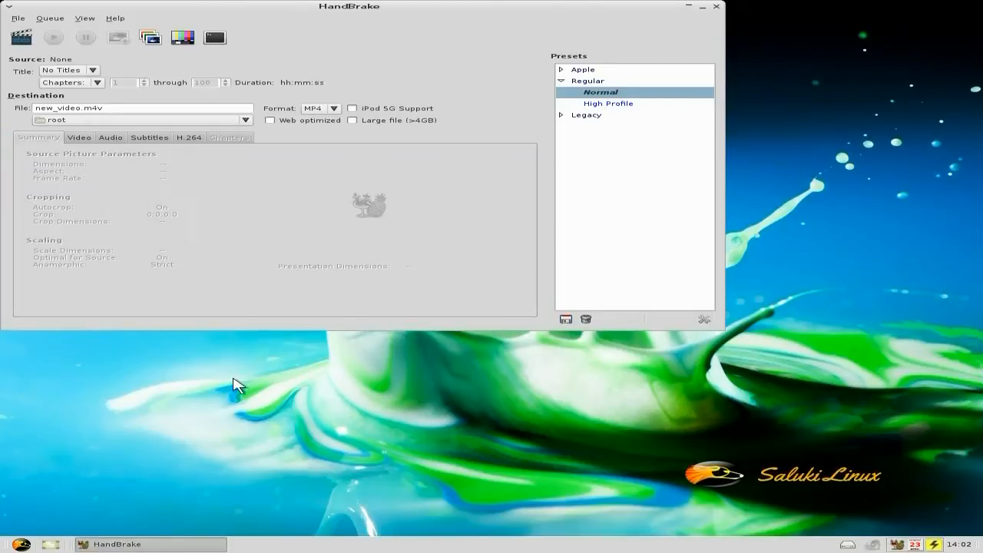
mouse_move(323, 129)
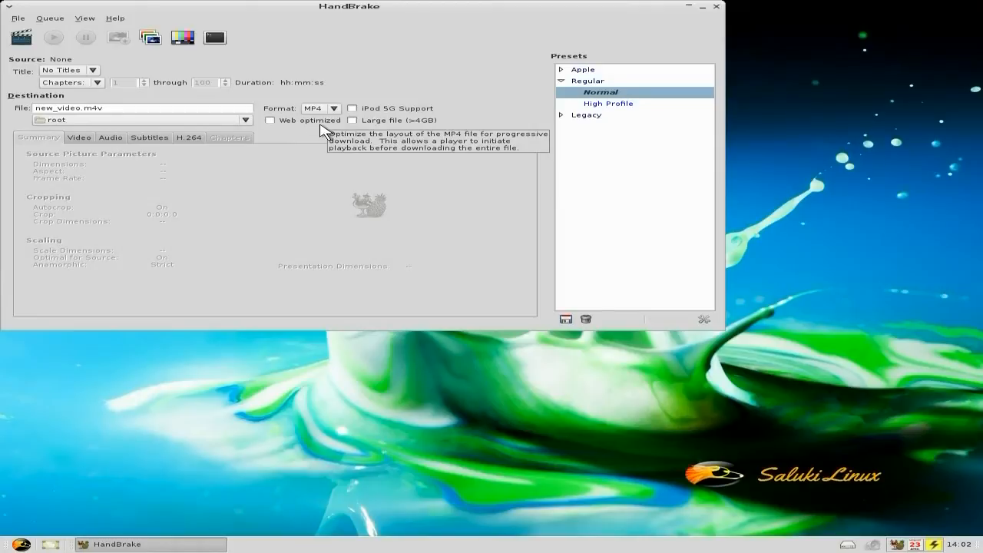
mouse_move(296, 181)
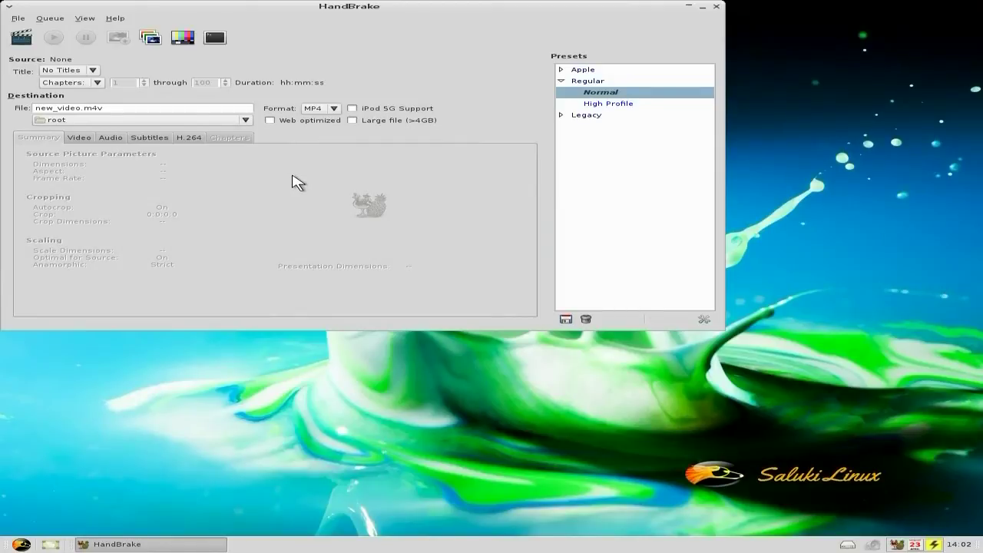
mouse_move(365, 46)
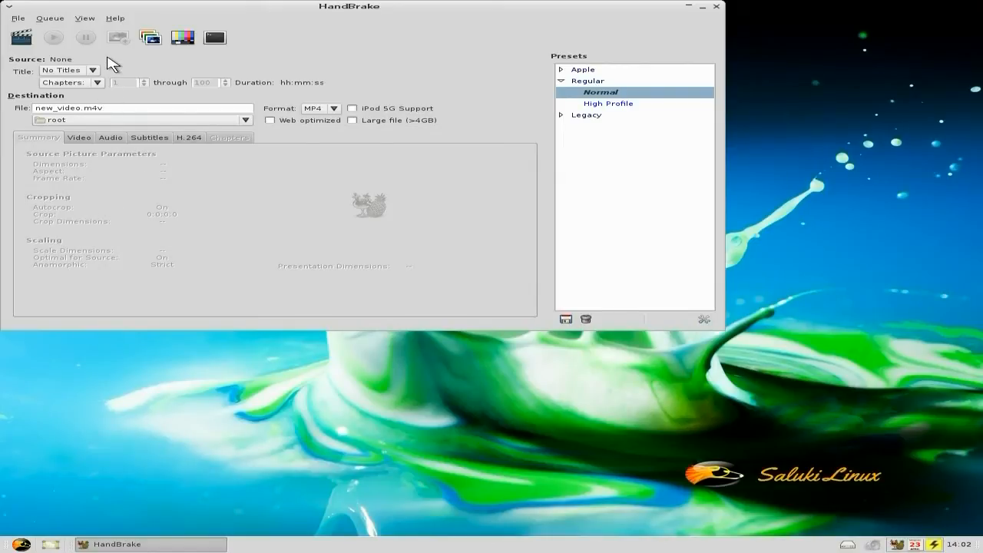
mouse_move(140, 160)
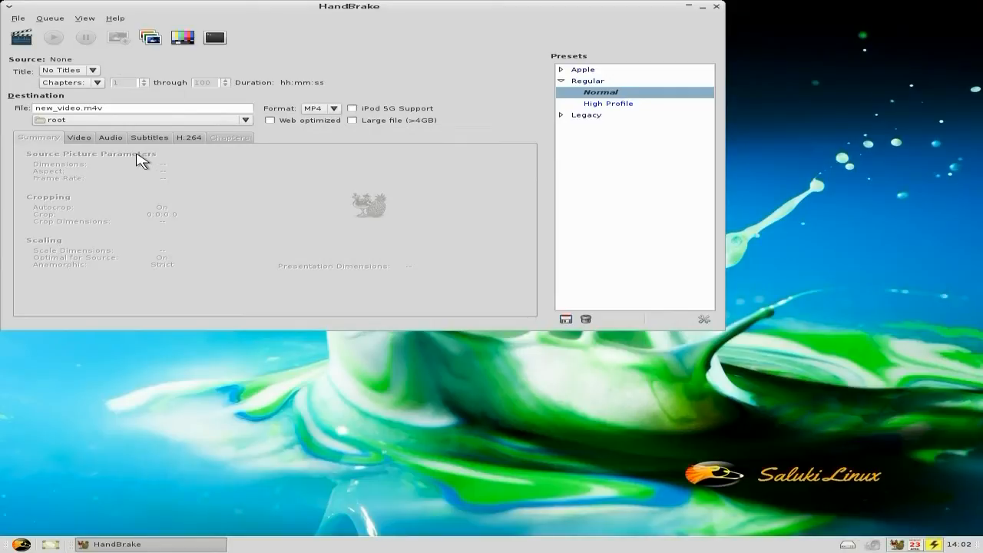
Review HandBrake's Video, Audio and advanced H.264 encoder settings in turn
left_click(80, 139)
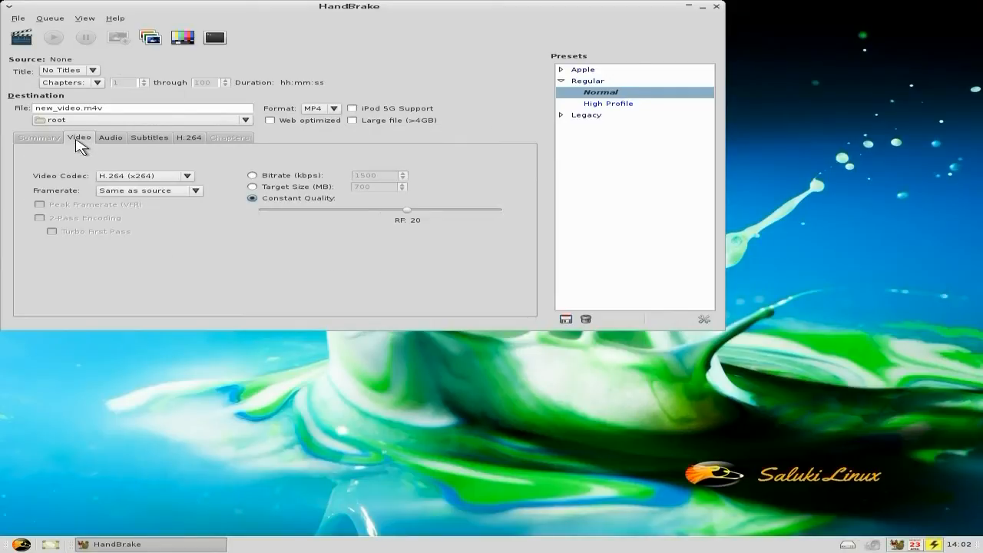
mouse_move(197, 187)
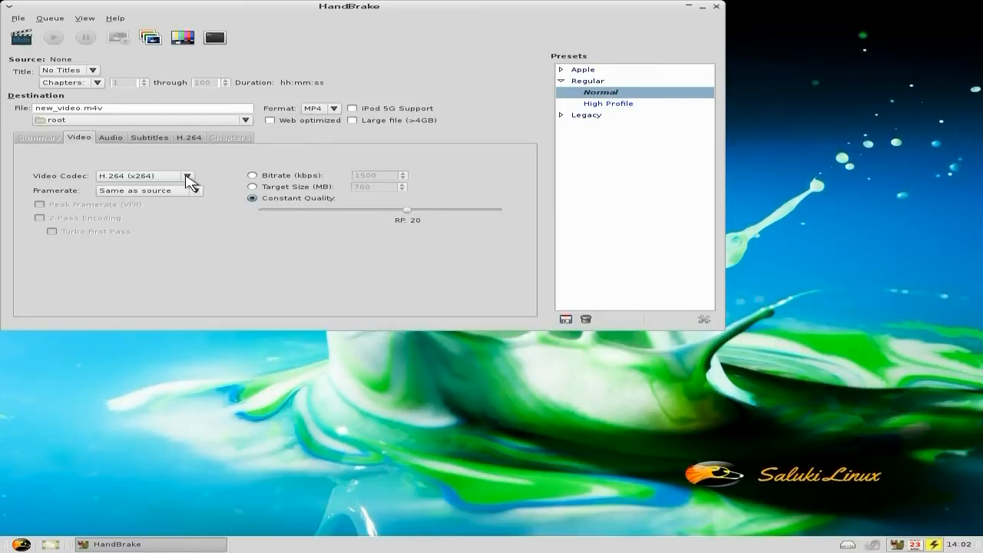
mouse_move(129, 147)
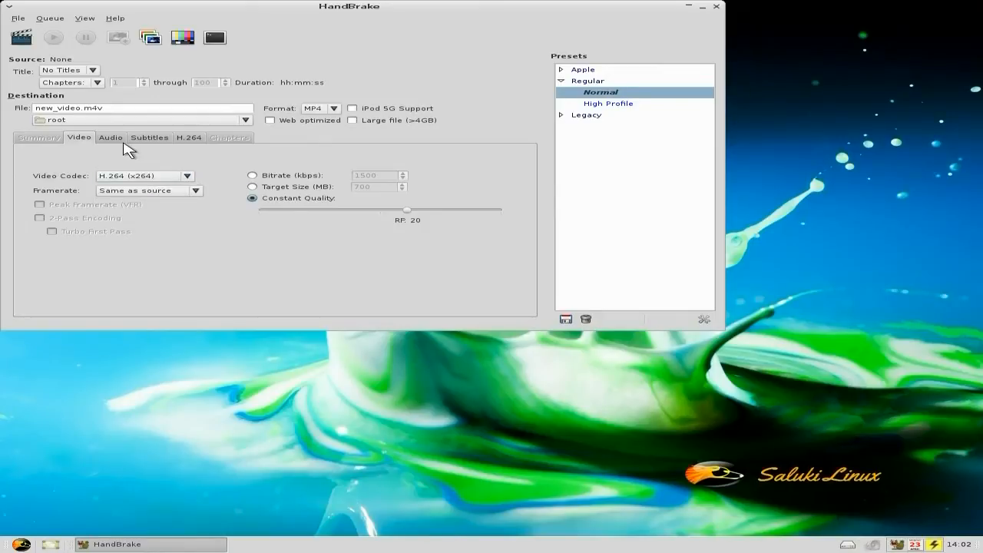
left_click(110, 138)
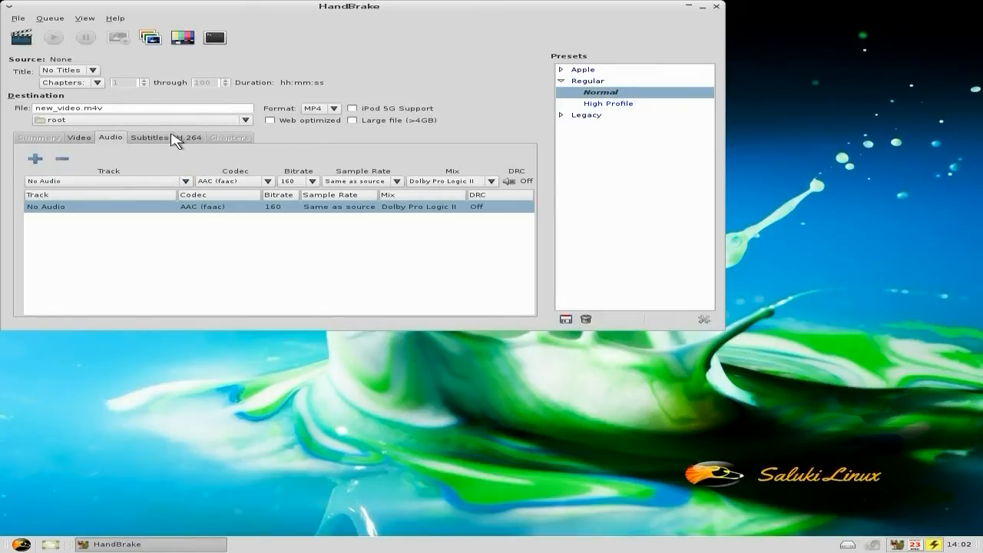
left_click(189, 138)
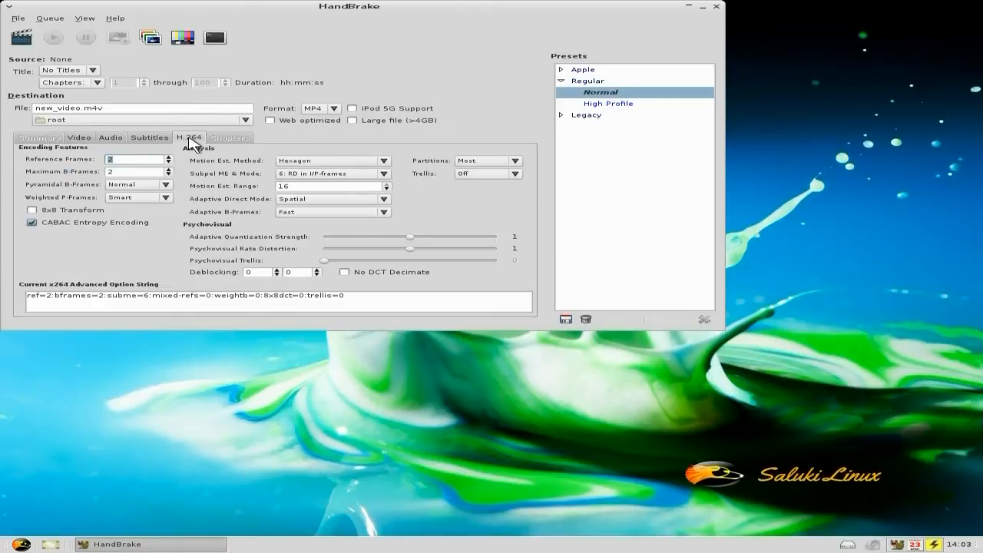
mouse_move(699, 24)
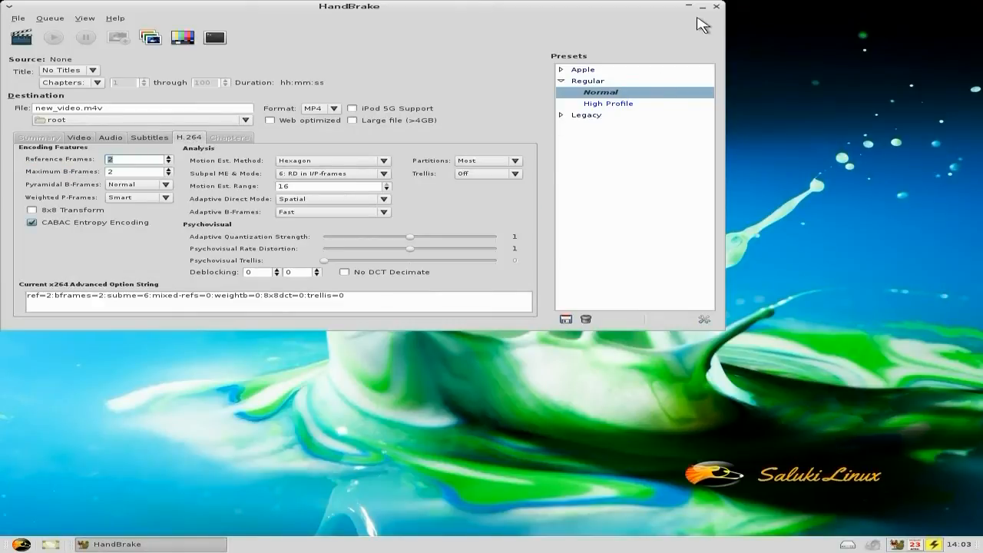
Close HandBrake and launch the Pitivi video editor from the Multimedia menu
left_click(716, 7)
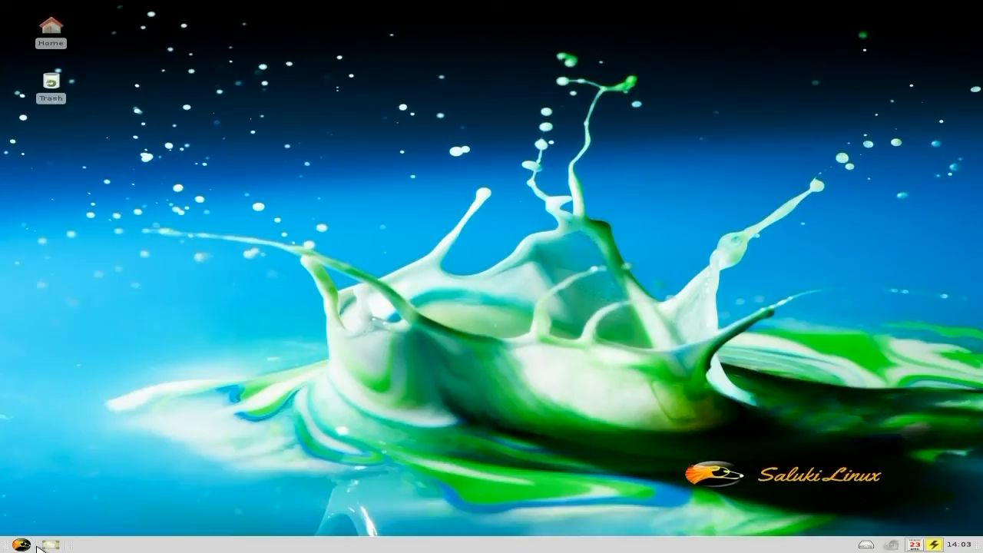
left_click(20, 542)
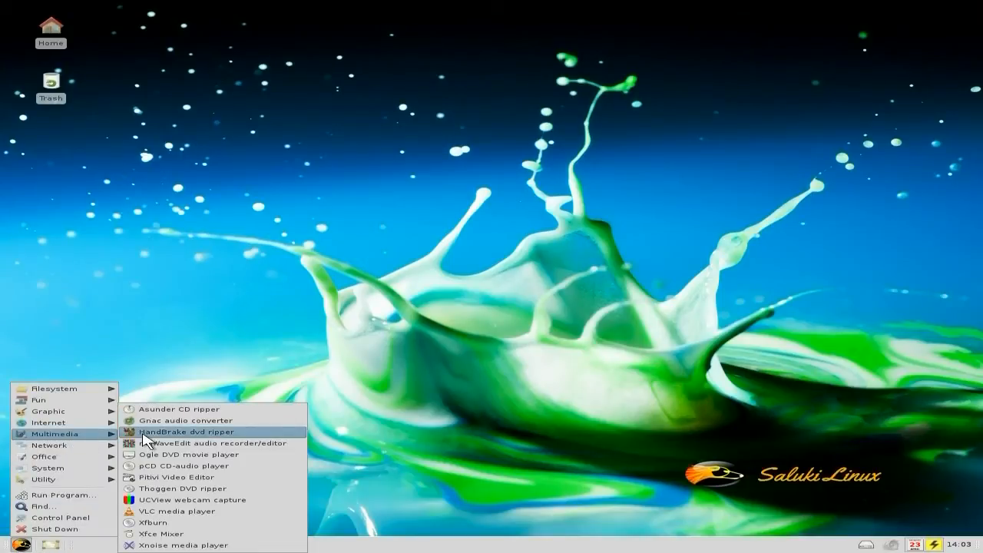
mouse_move(175, 480)
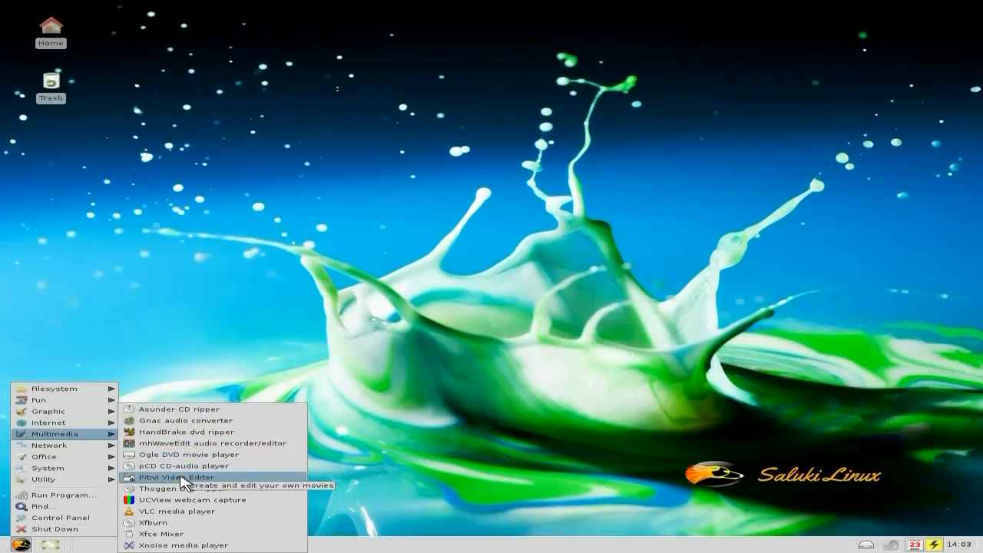
left_click(169, 477)
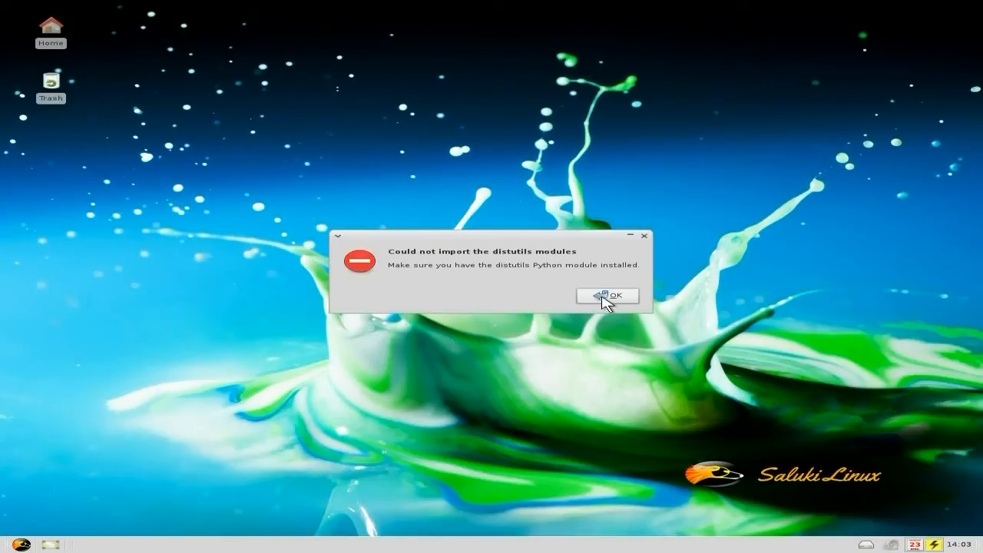
Dismiss Pitivi's missing distutils module error and reopen the applications menu
left_click(608, 295)
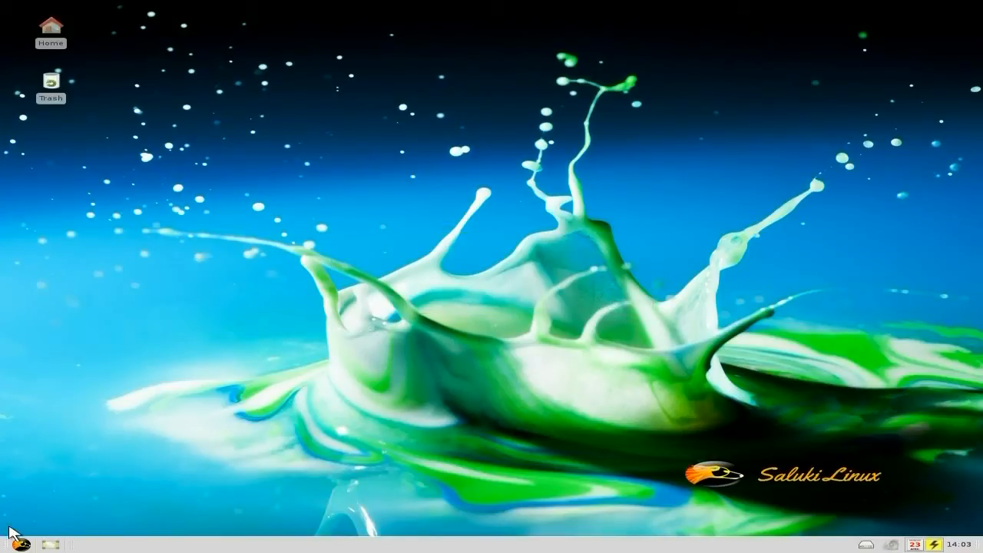
left_click(25, 541)
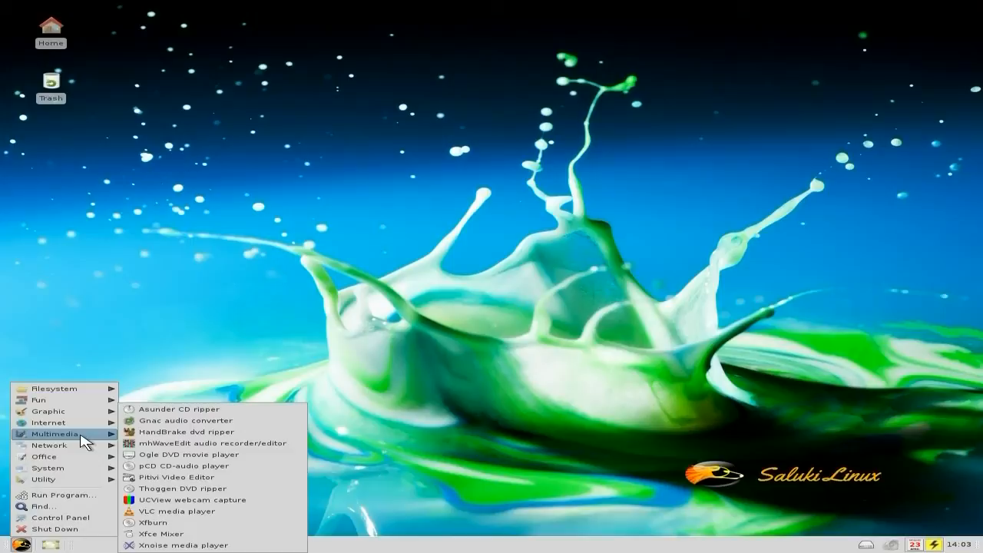
mouse_move(161, 432)
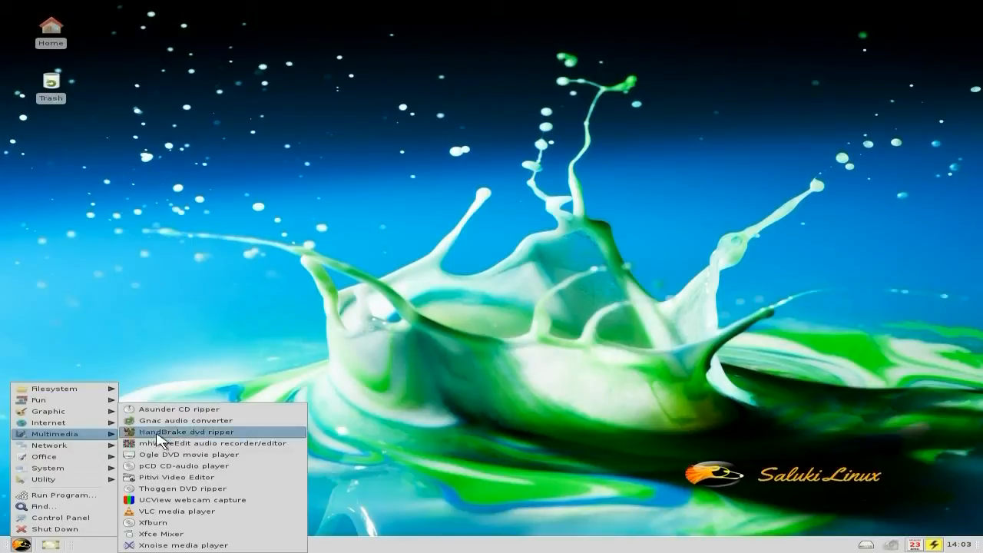
Launch VLC media player 2.0.0, close its About information and quit the player
left_click(177, 510)
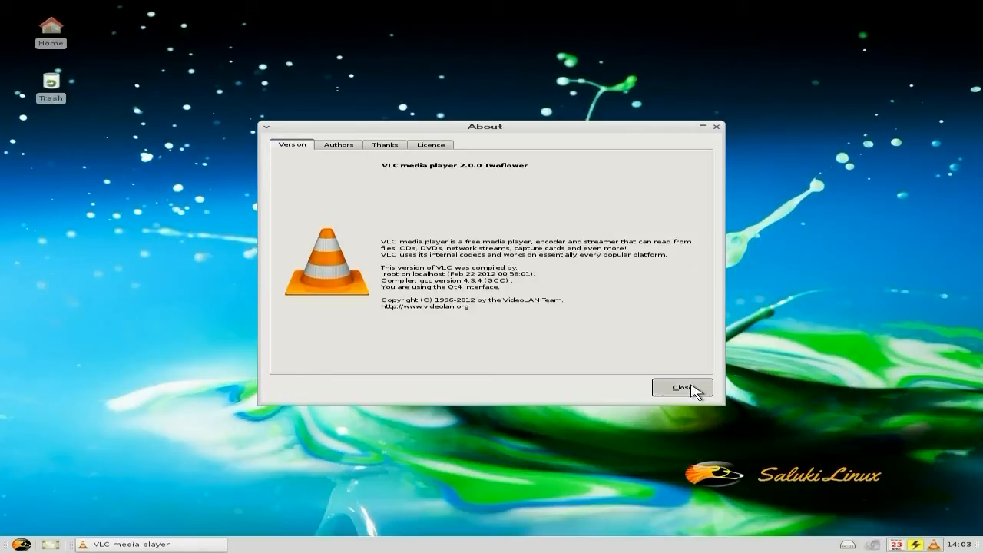
left_click(683, 388)
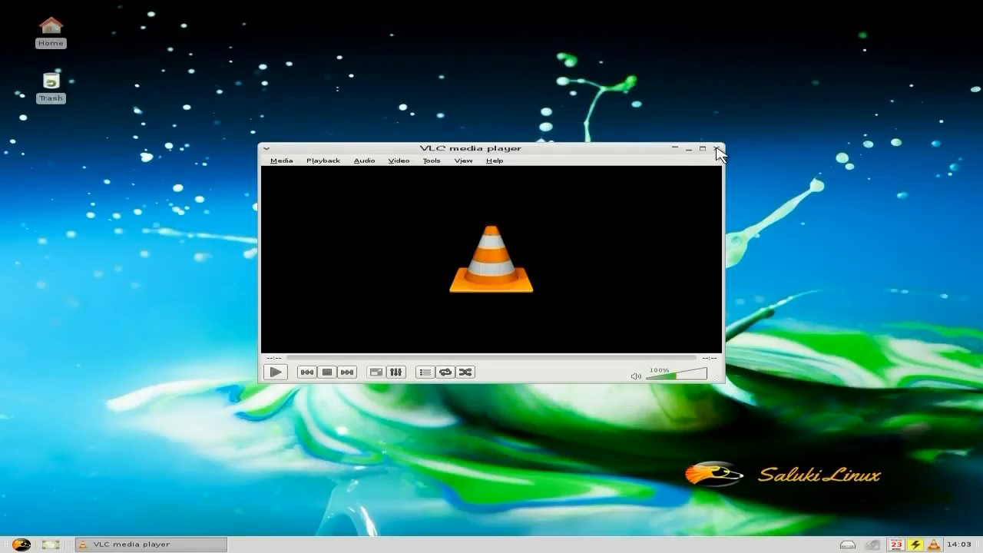
left_click(716, 150)
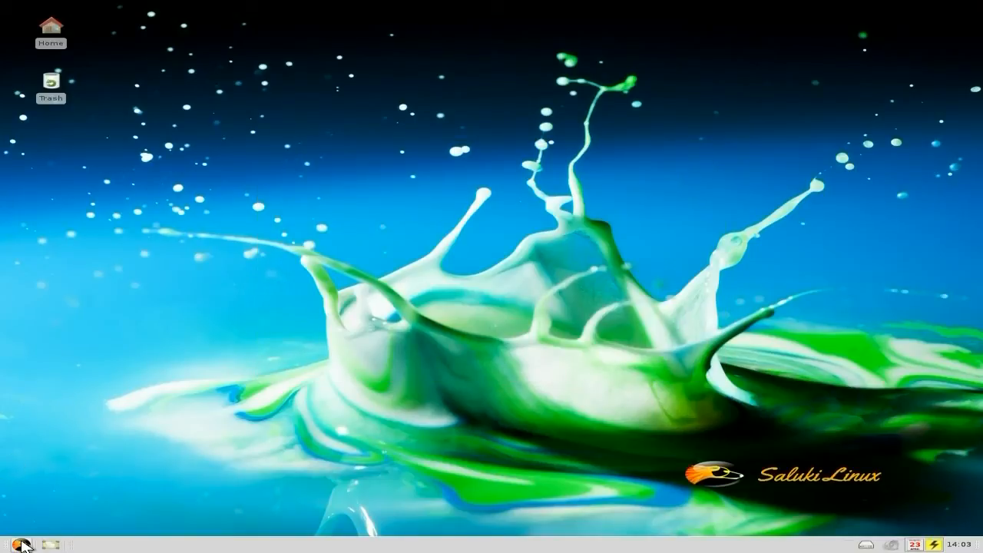
Launch Firefox, search Google for 'bbc' and load the BBC homepage result
left_click(25, 539)
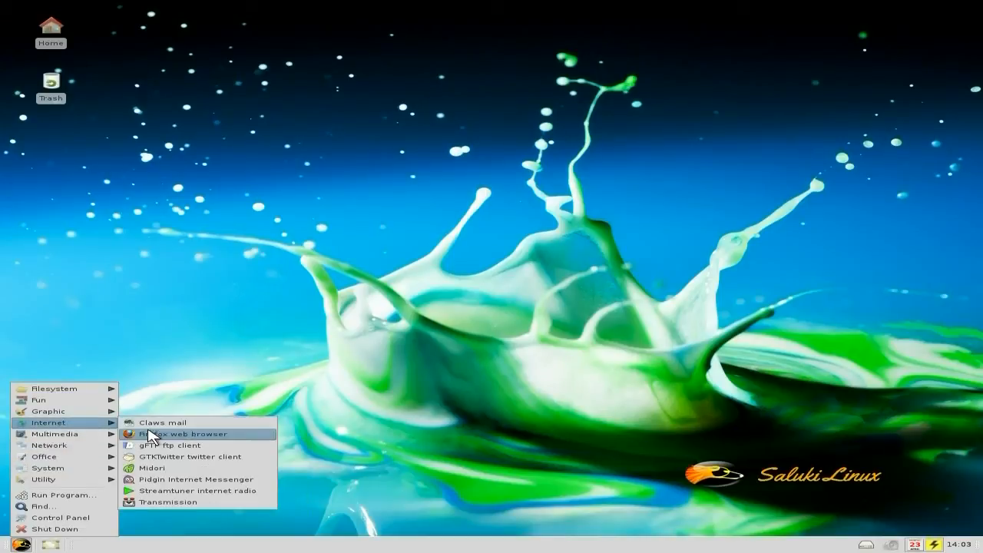
left_click(198, 430)
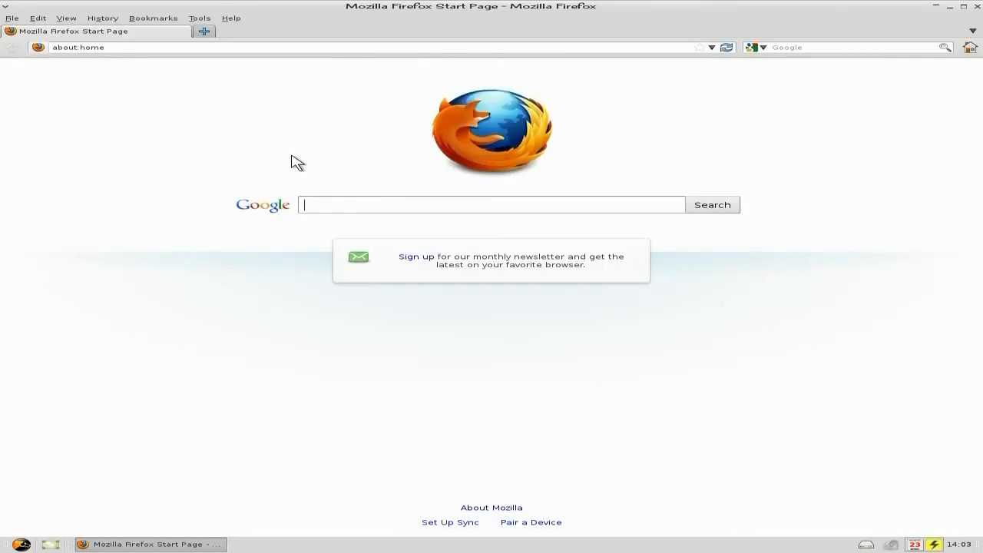
mouse_move(328, 191)
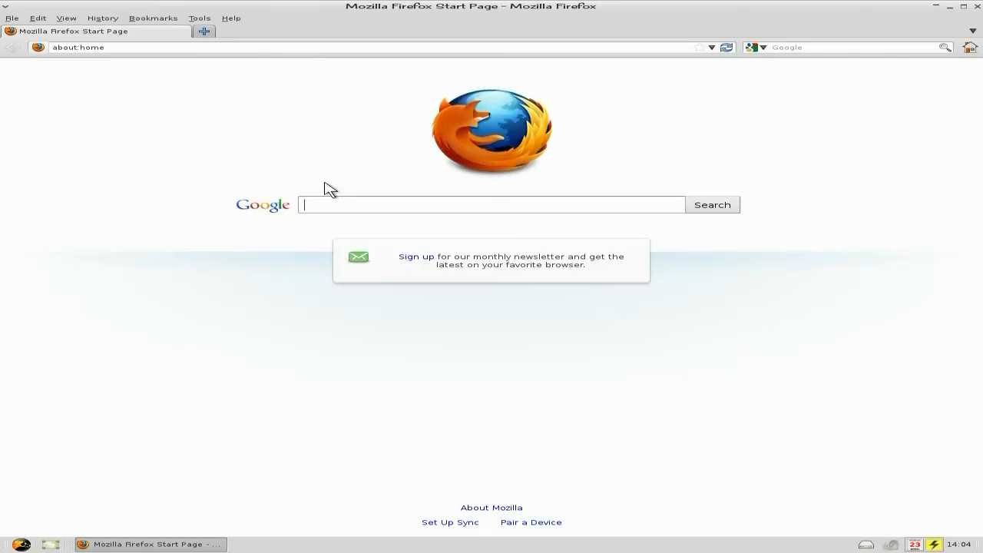
type("bbc")
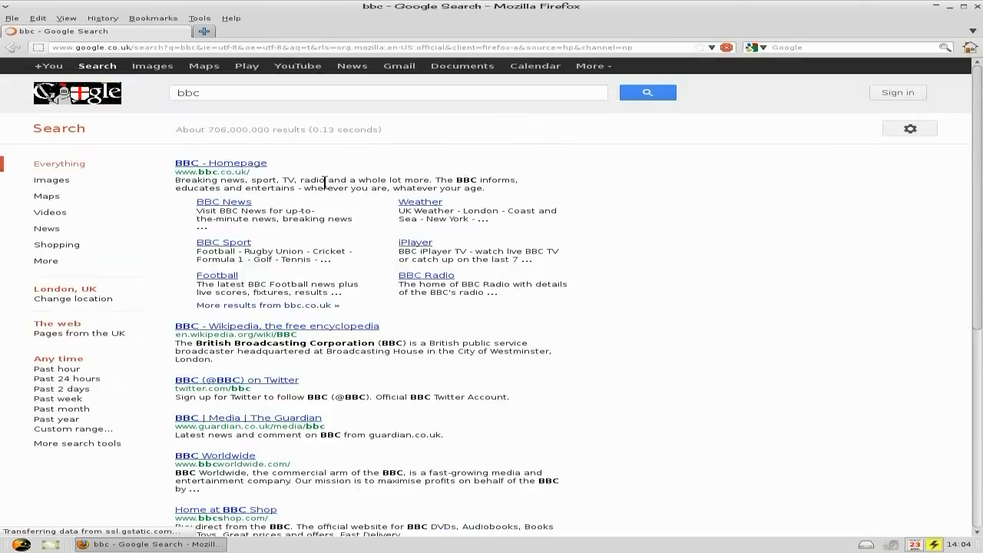
mouse_move(254, 166)
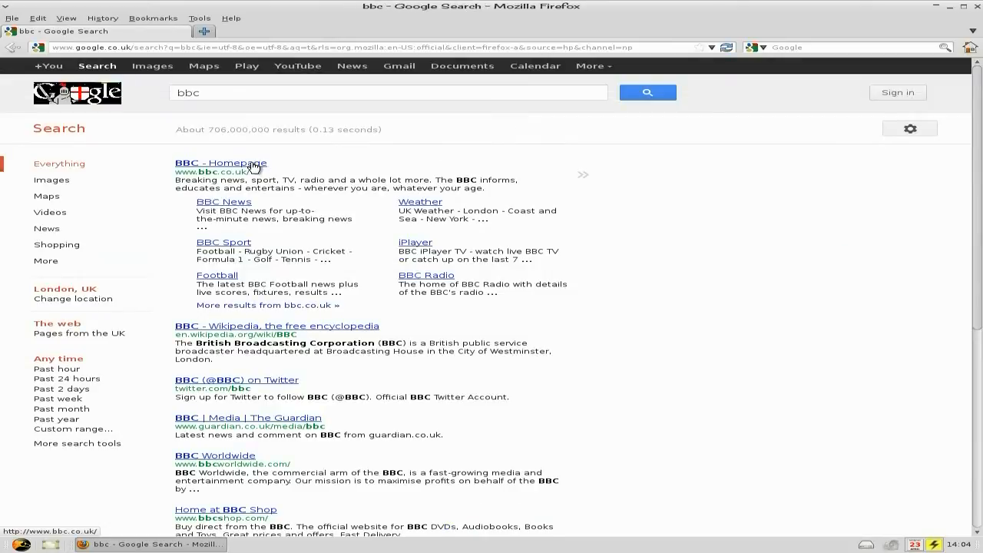
left_click(220, 163)
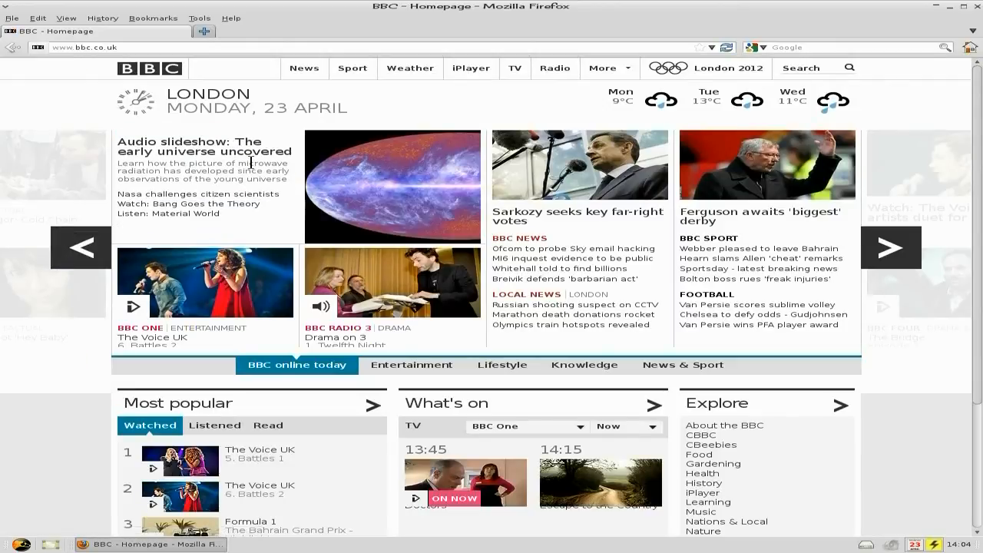
mouse_move(830, 339)
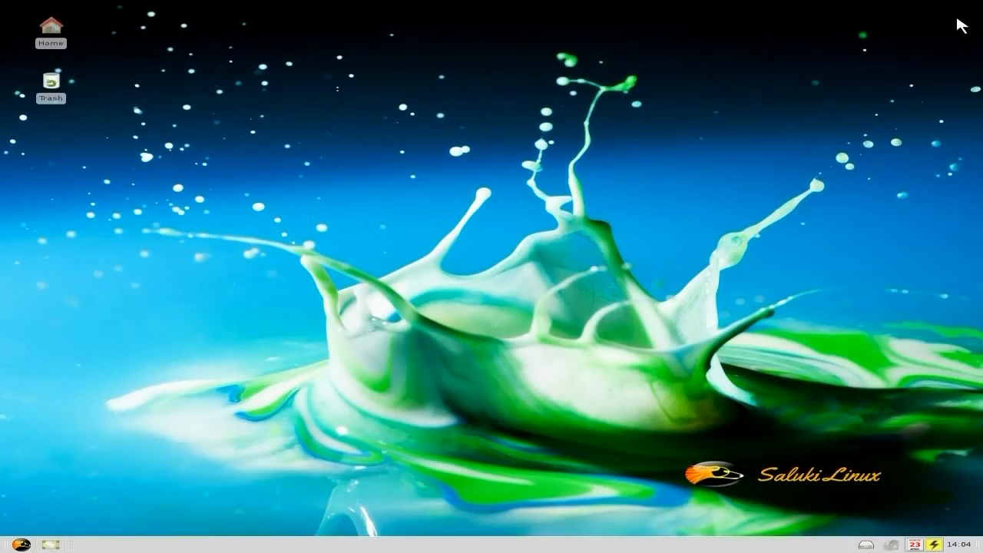
mouse_move(86, 464)
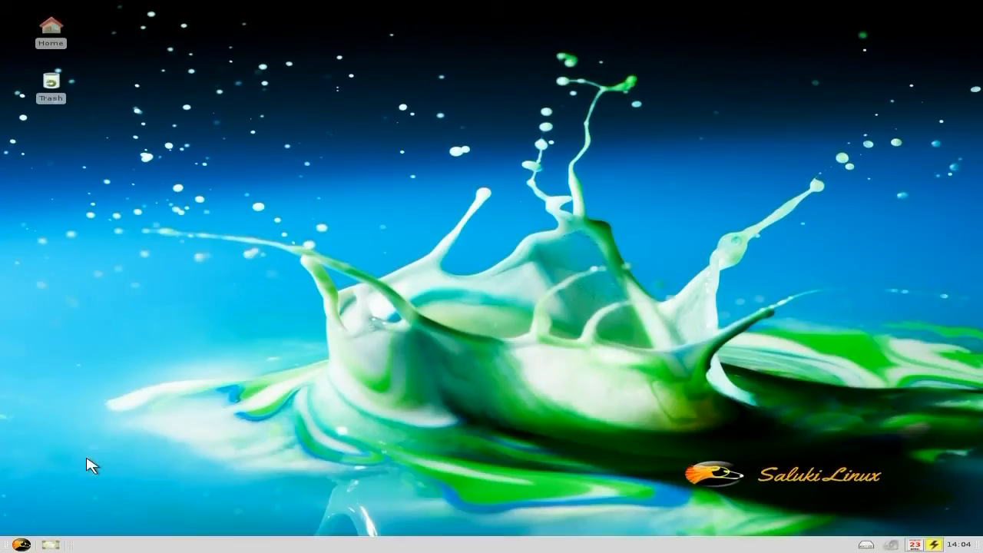
Launch the Puppy Package Manager from the System menu
left_click(9, 541)
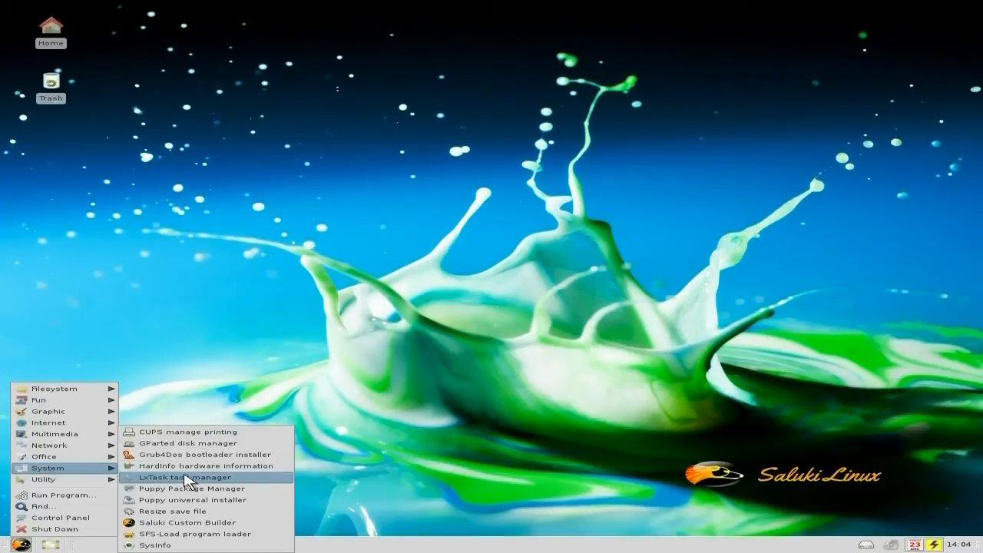
left_click(189, 476)
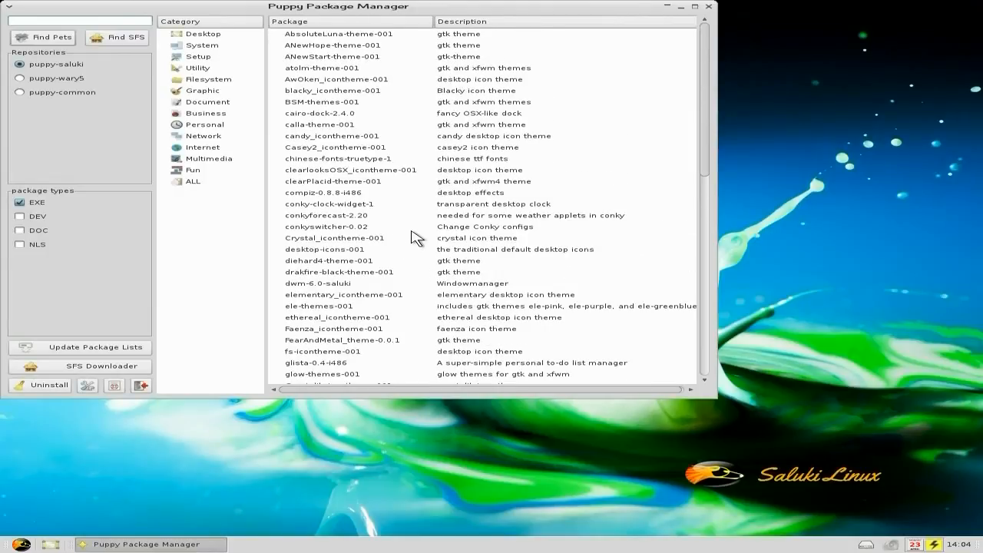
Search packages for 'flash' and choose the flash_player_11_linux-i386 Adobe Flash Player package
left_click(77, 18)
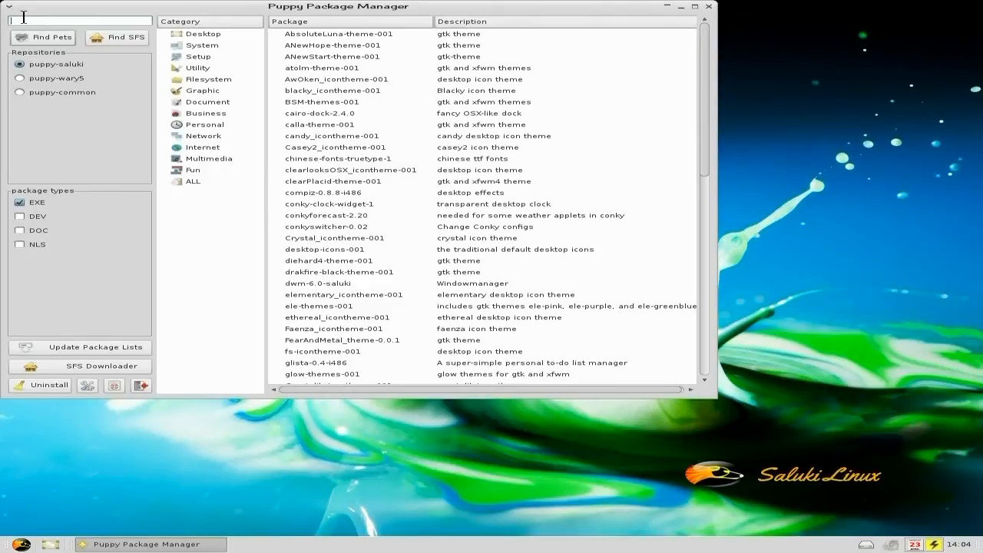
type("flash")
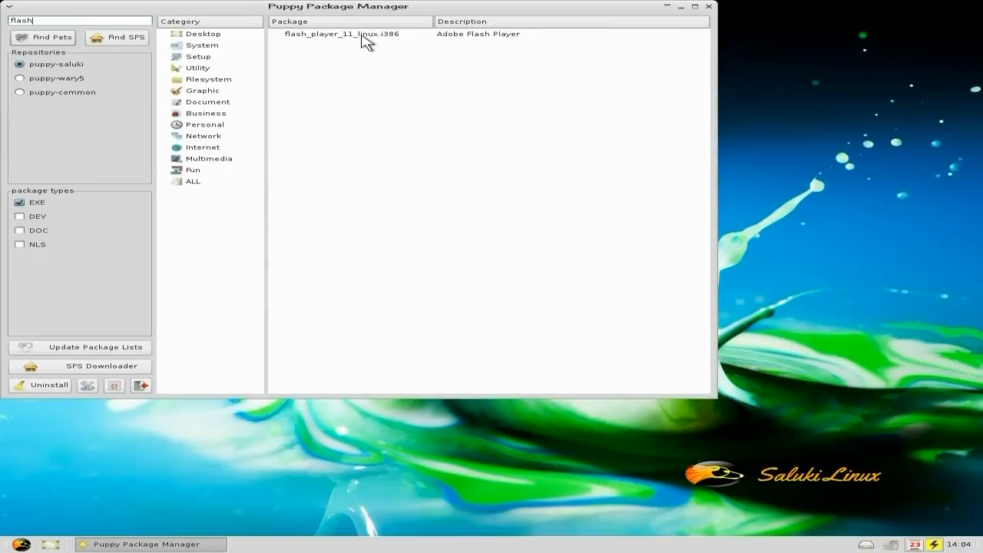
left_click(357, 36)
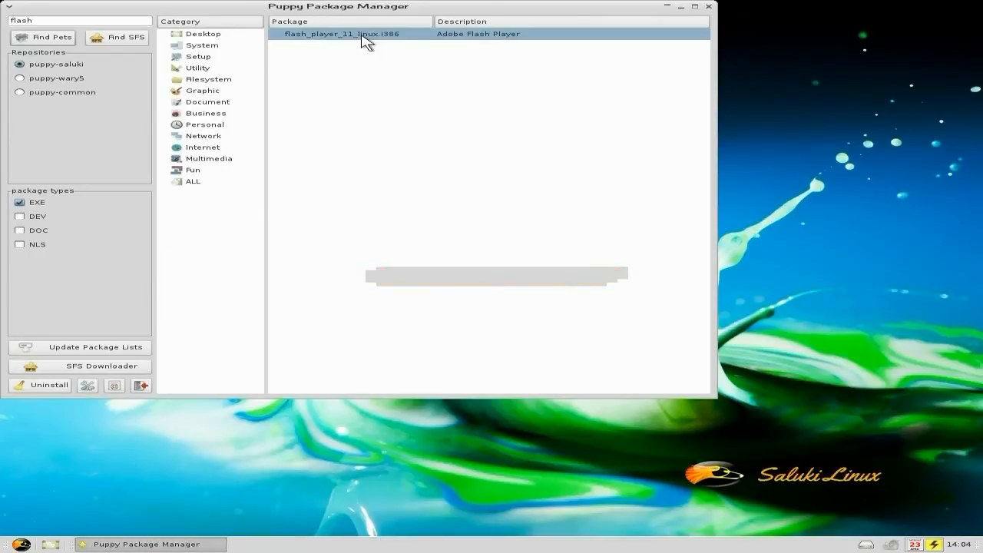
Download and install Flash Player with its mozilla-libs-10 dependency from smokey01.com and acknowledge success
left_click(361, 34)
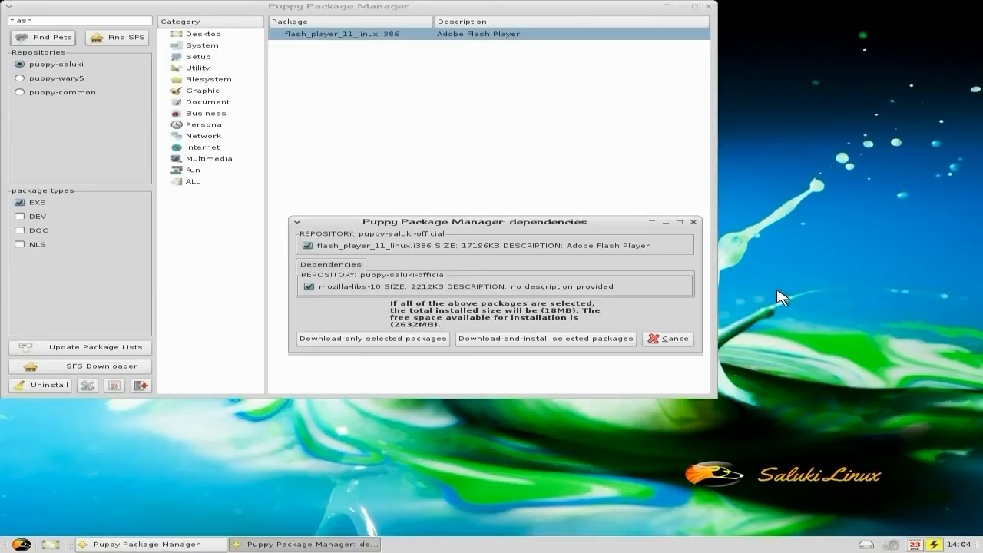
mouse_move(473, 331)
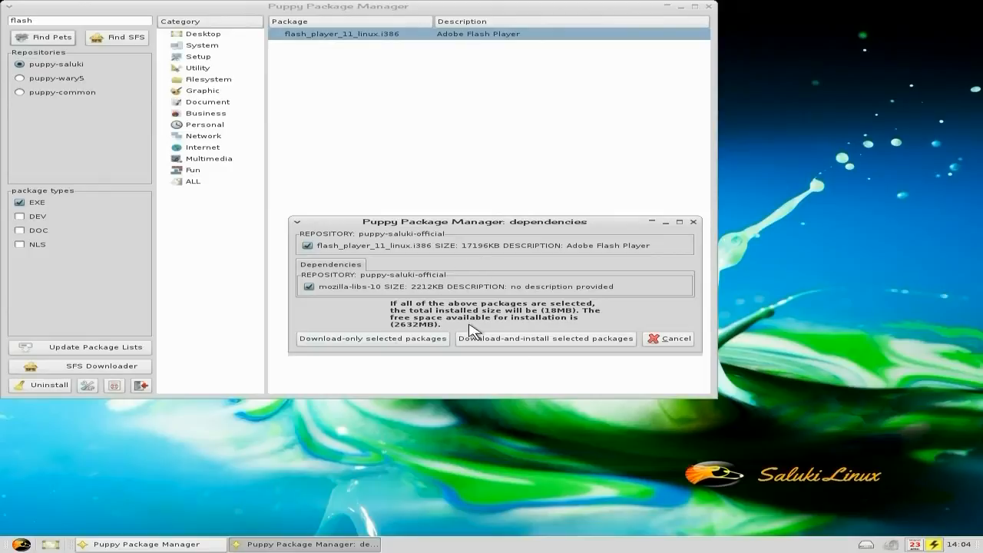
left_click(545, 339)
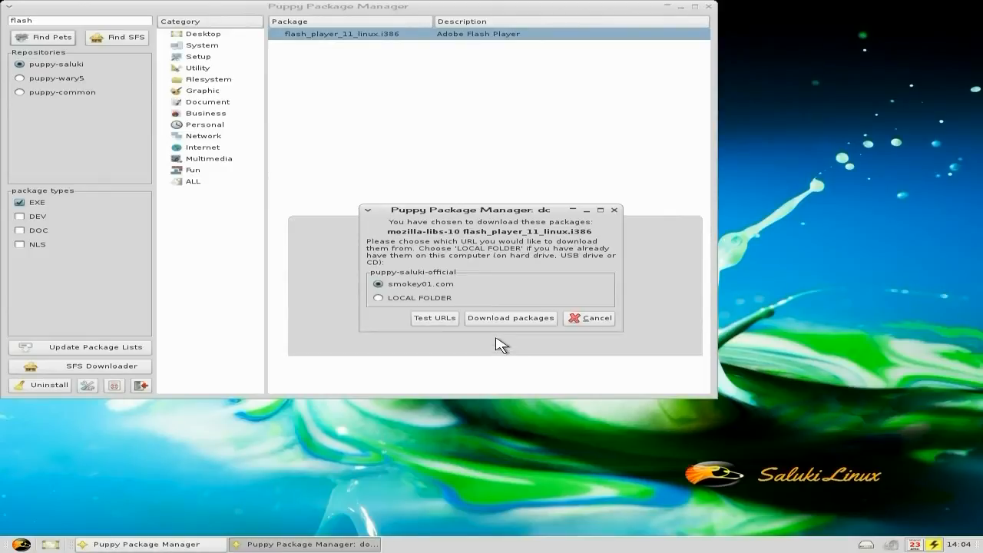
left_click(510, 319)
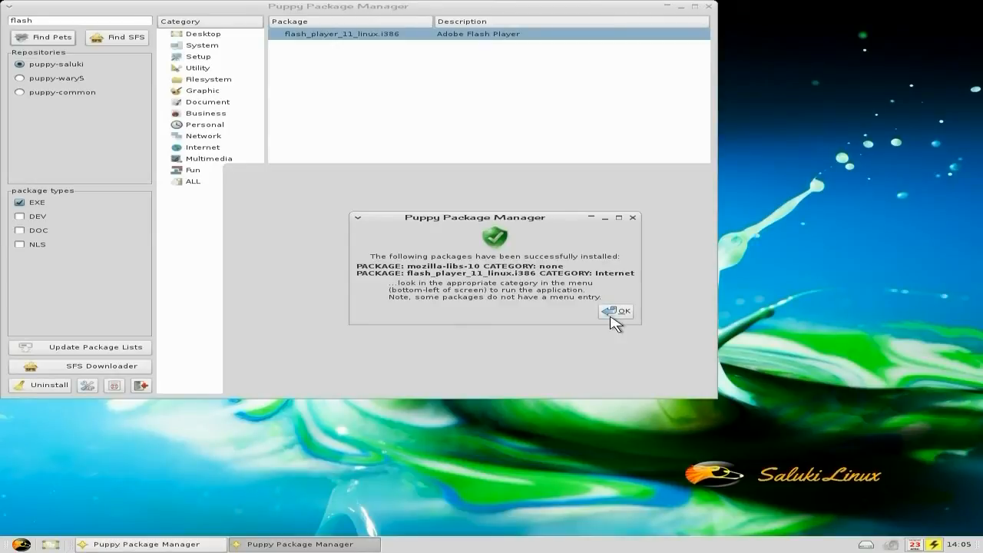
left_click(621, 310)
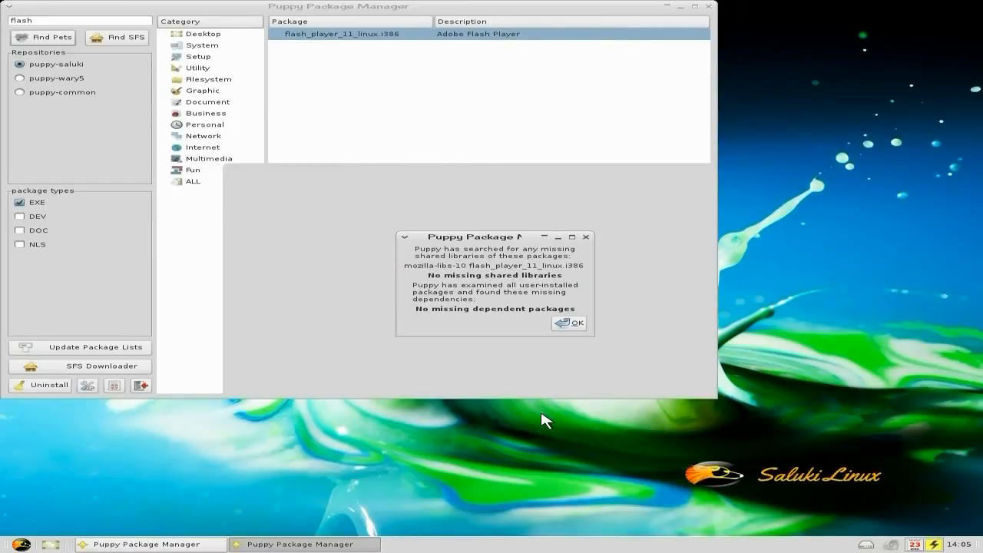
Dismiss the report showing no missing shared libraries or dependencies
left_click(569, 323)
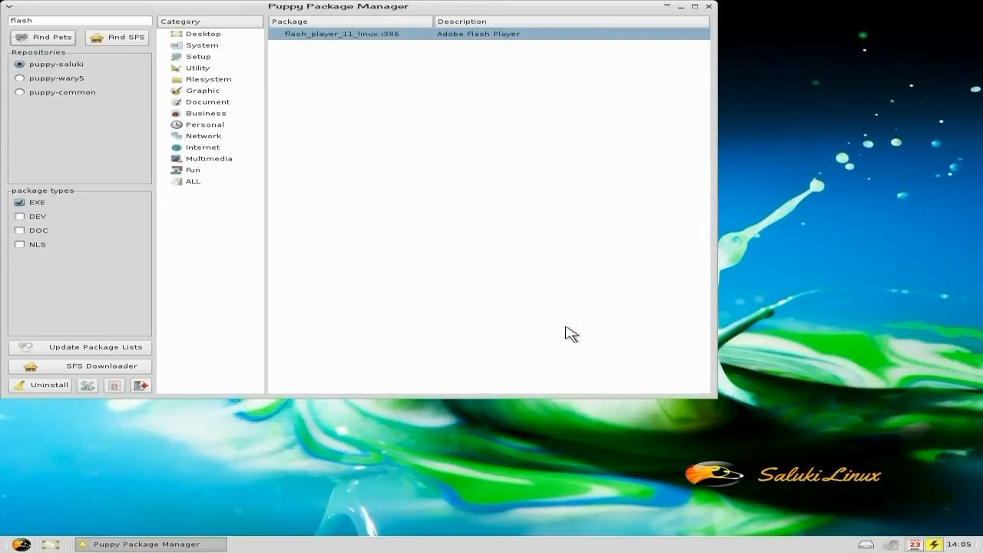
mouse_move(679, 135)
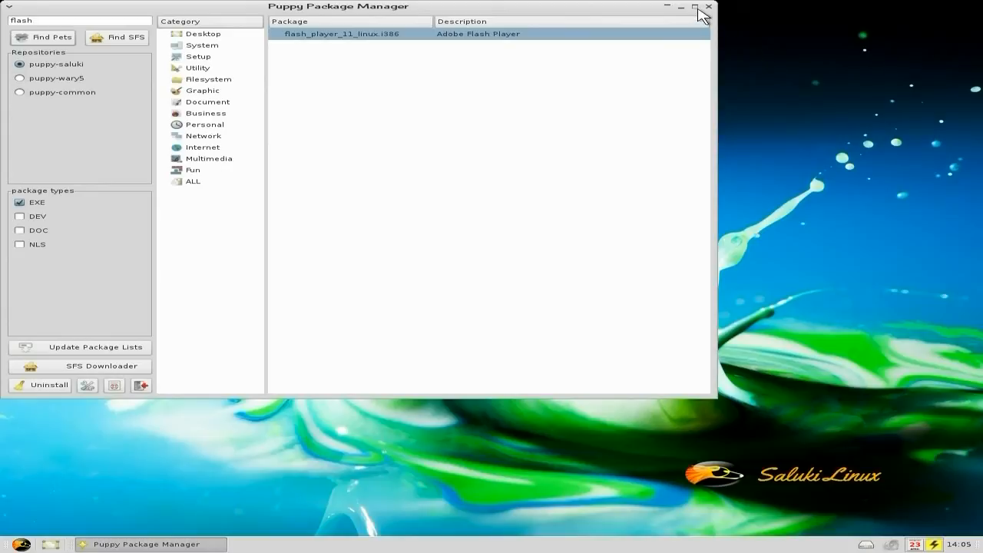
Close the package manager and launch Firefox again
left_click(705, 8)
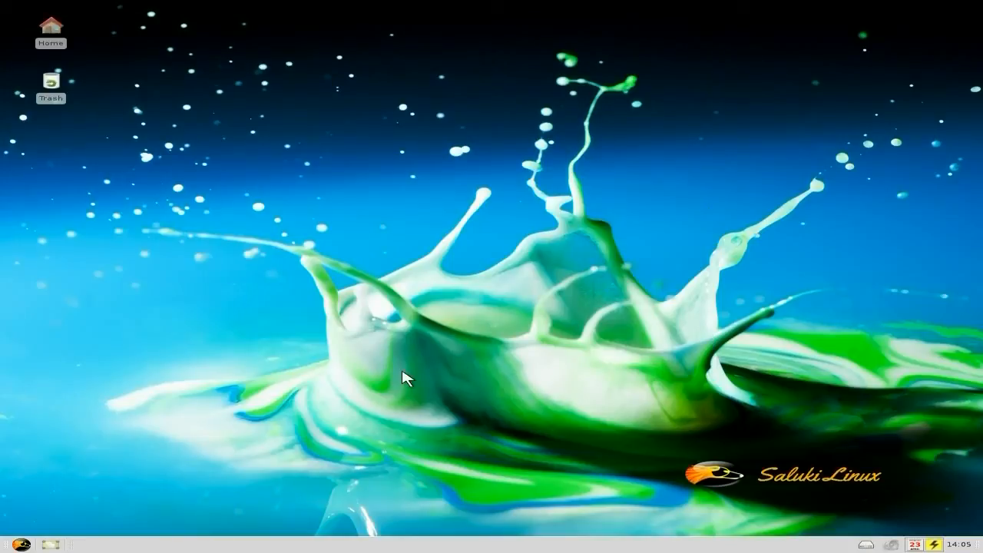
left_click(9, 539)
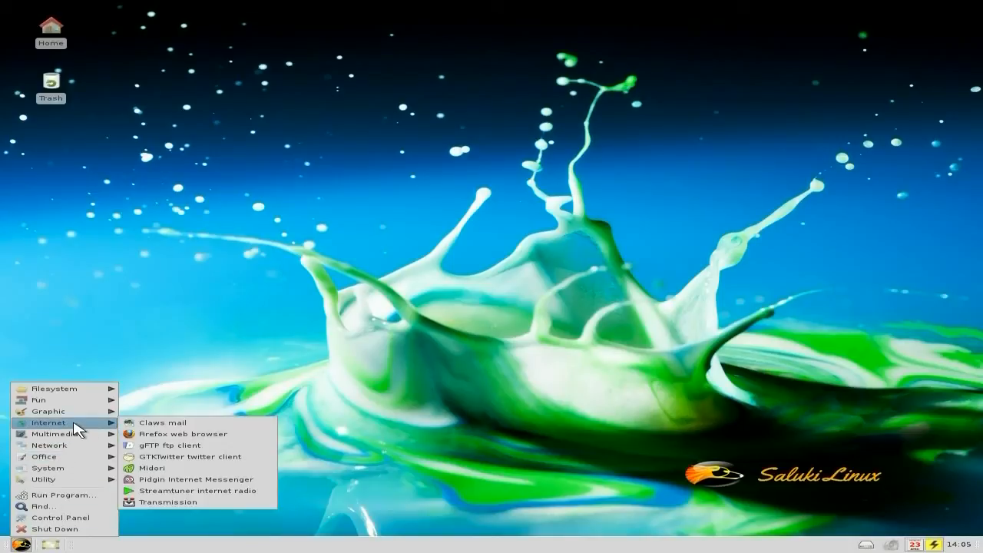
left_click(160, 423)
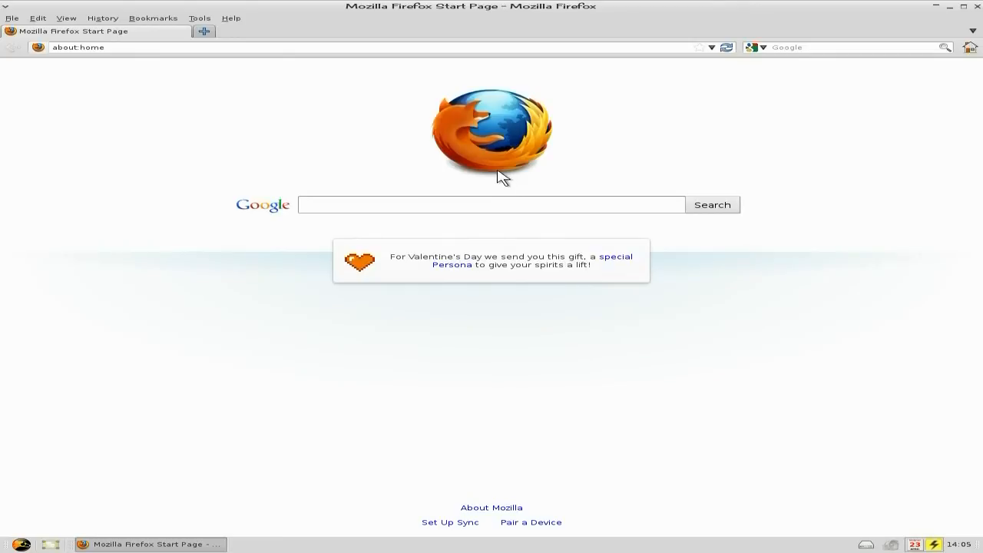
Search Google for youtube and load the 'YouTube - Broadcast Yourself' result
type("youtube")
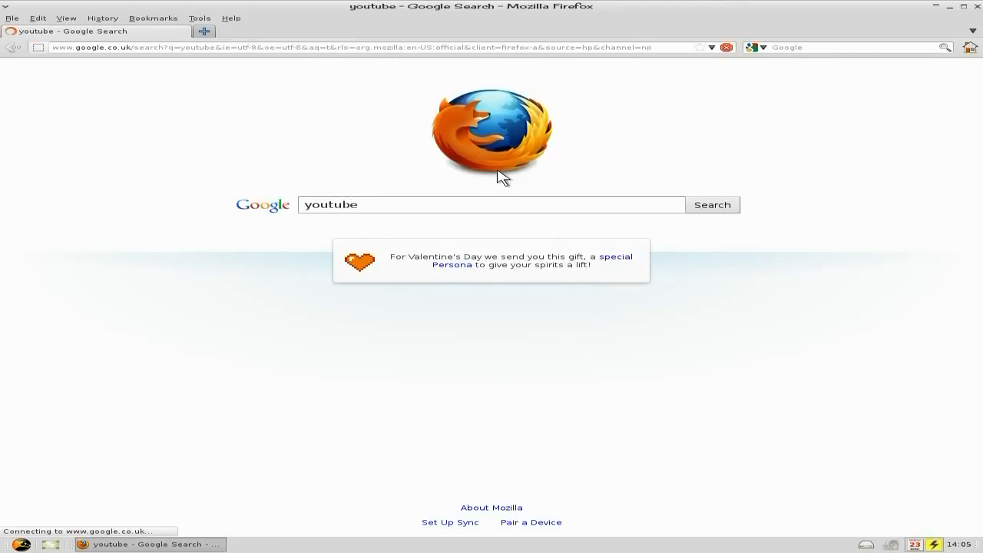
left_click(713, 205)
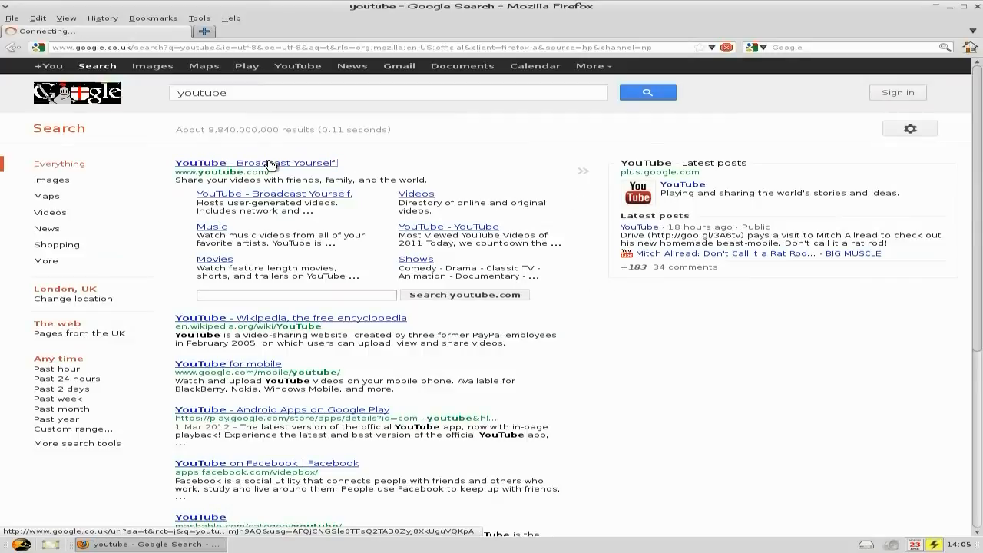
left_click(256, 163)
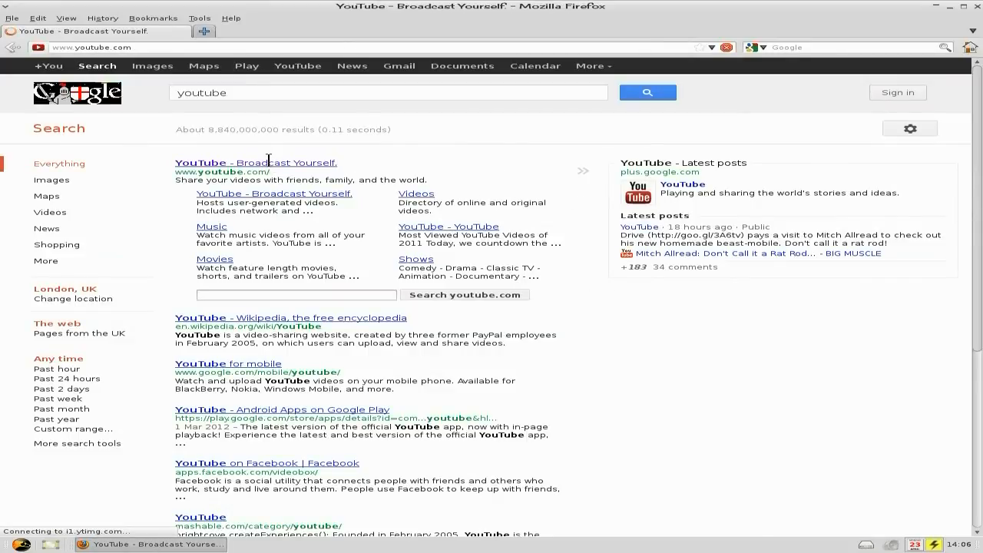
Search YouTube for sneekylinux and play the Ubuntu 12.04 Beta 2 video
left_click(255, 163)
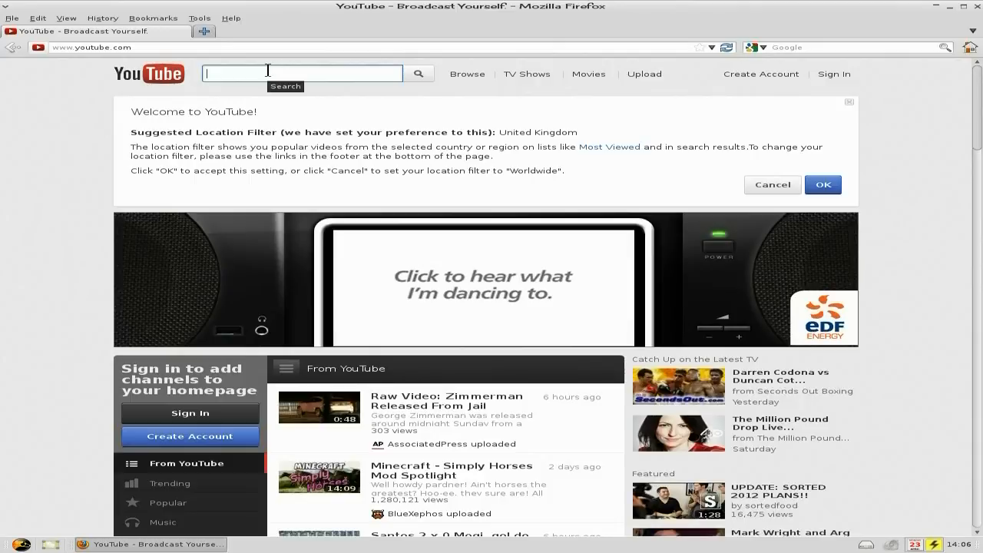
type("sneeky")
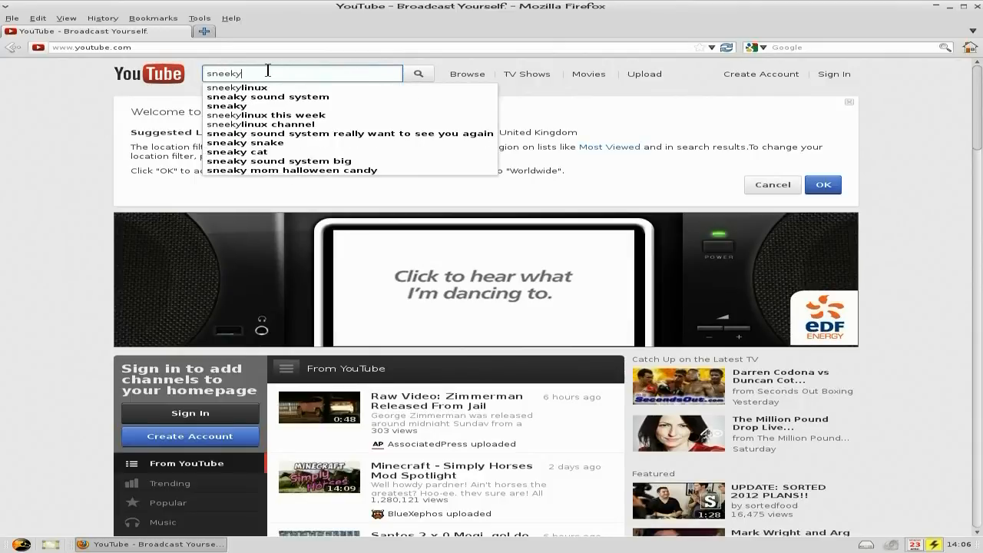
left_click(238, 86)
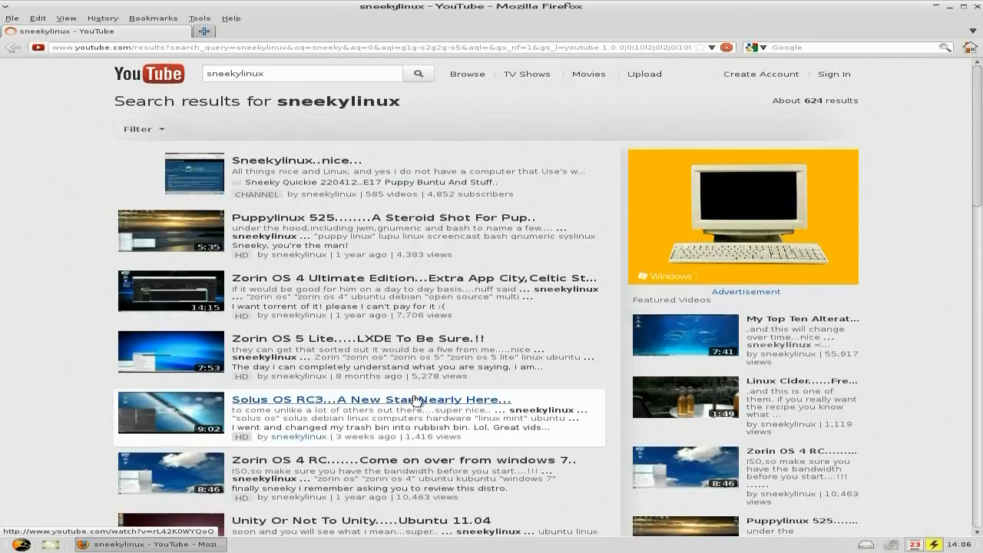
scroll("down", 3)
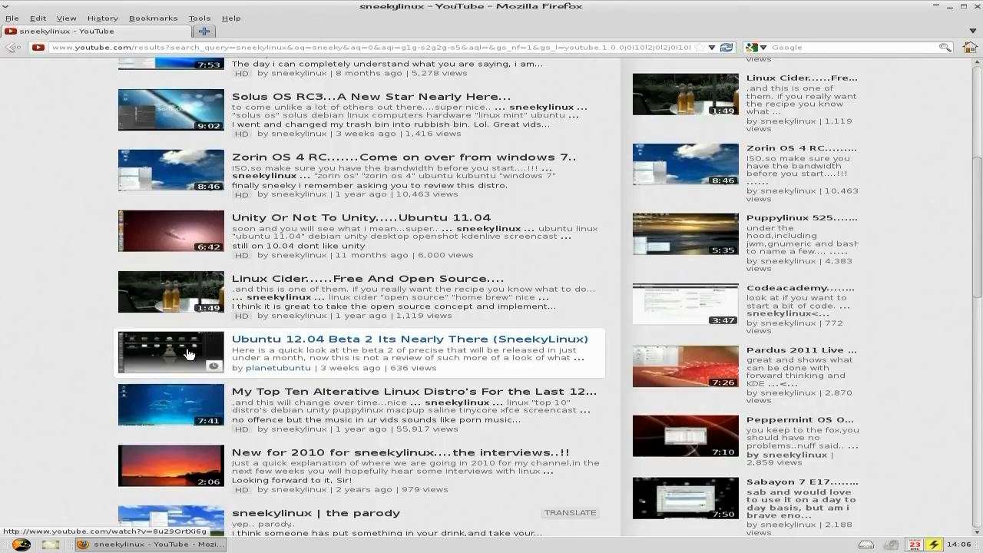
left_click(197, 356)
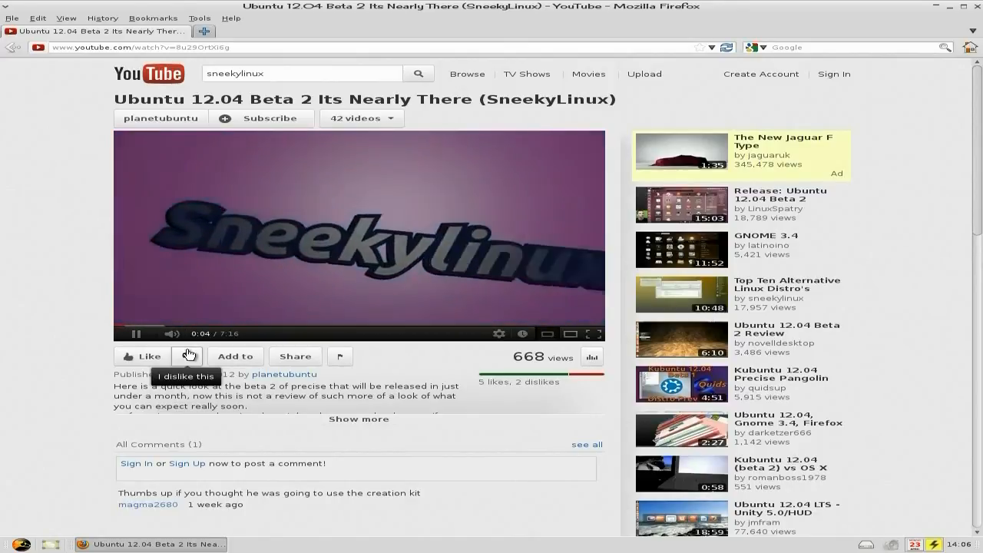
mouse_move(953, 237)
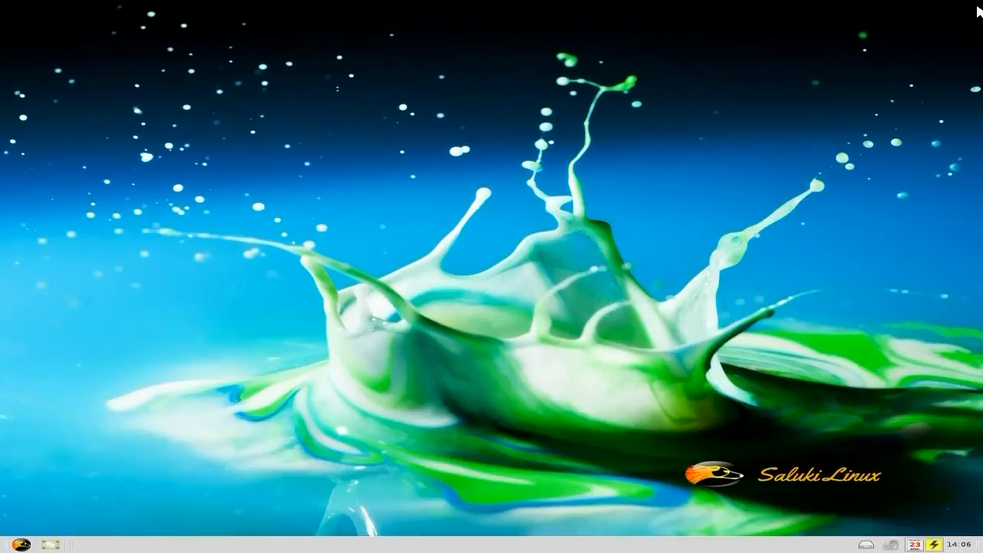
Reopen Puppy Package Manager and list the Internet category packages
left_click(10, 537)
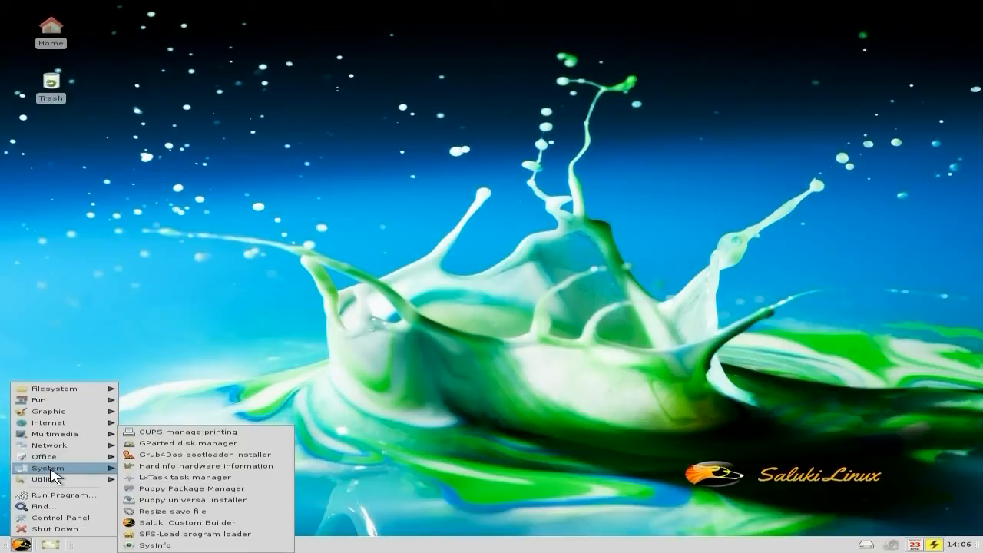
mouse_move(163, 504)
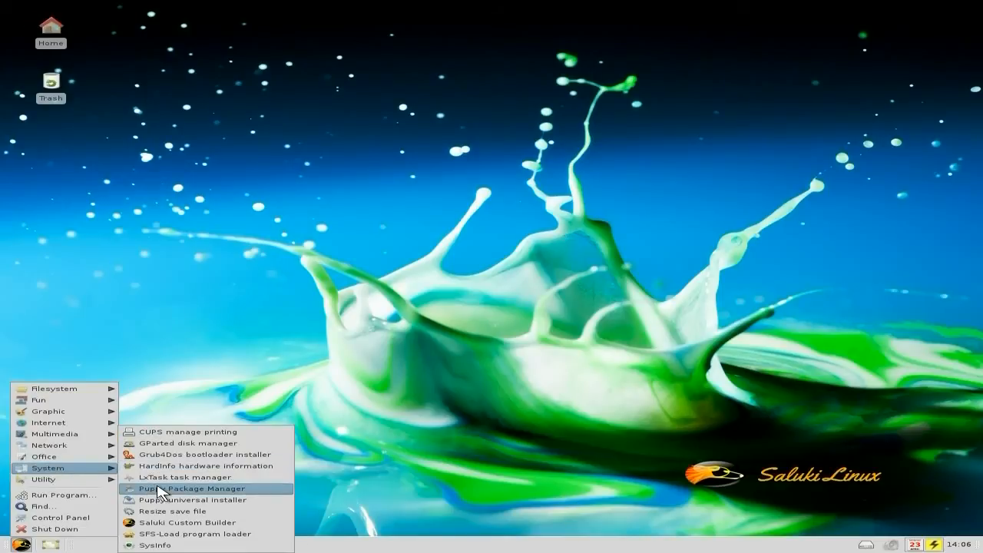
left_click(190, 489)
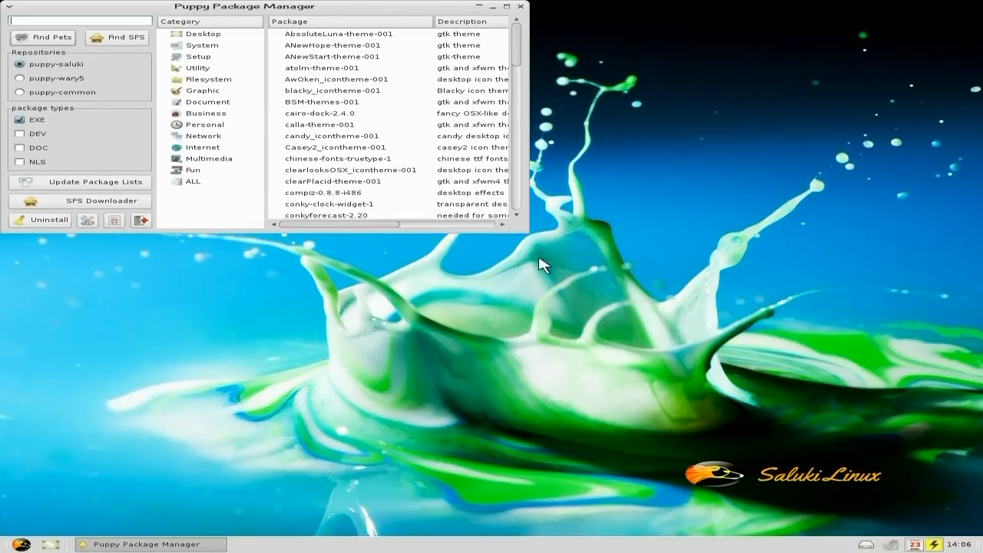
mouse_move(531, 239)
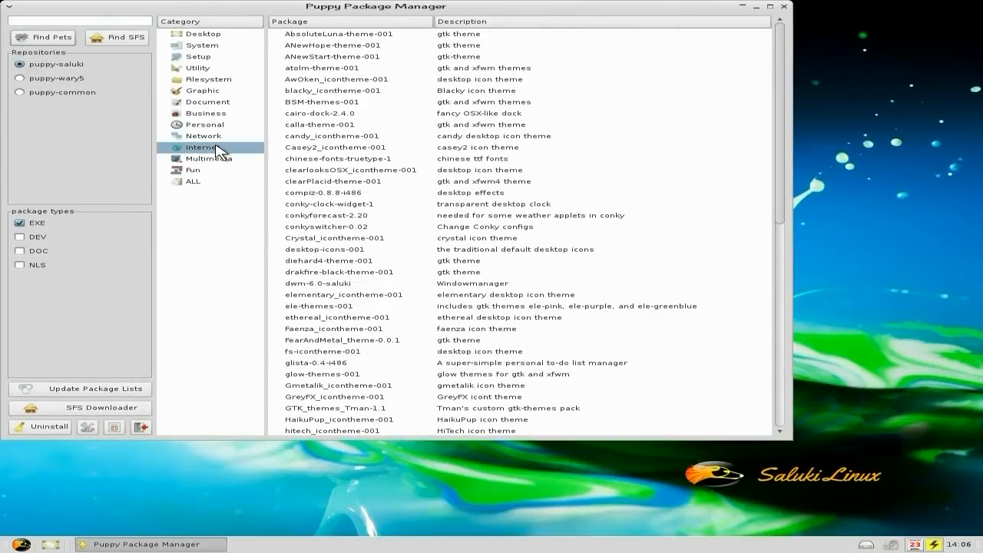
left_click(203, 148)
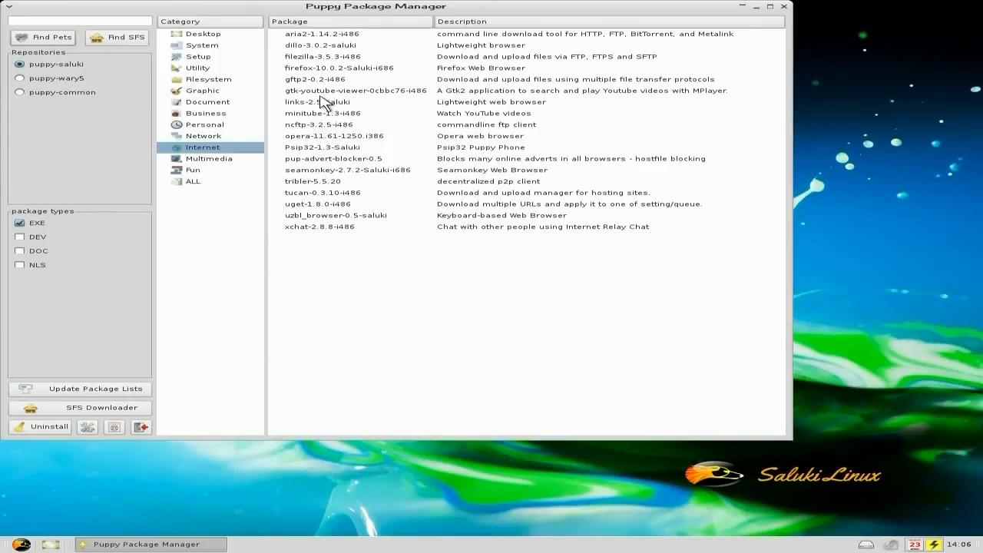
mouse_move(327, 80)
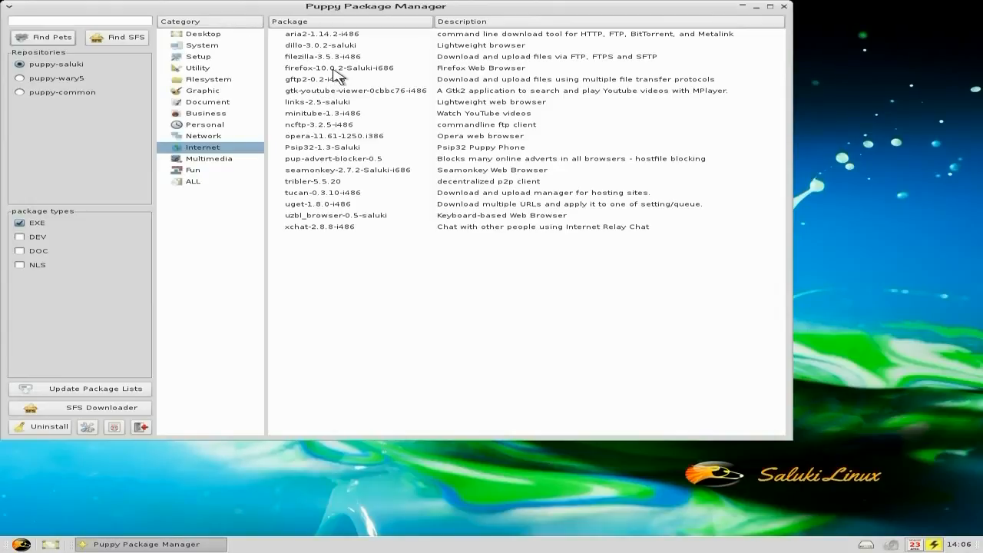
Browse the Multimedia, Graphic, System and Fun package lists, then close Puppy Package Manager
left_click(209, 158)
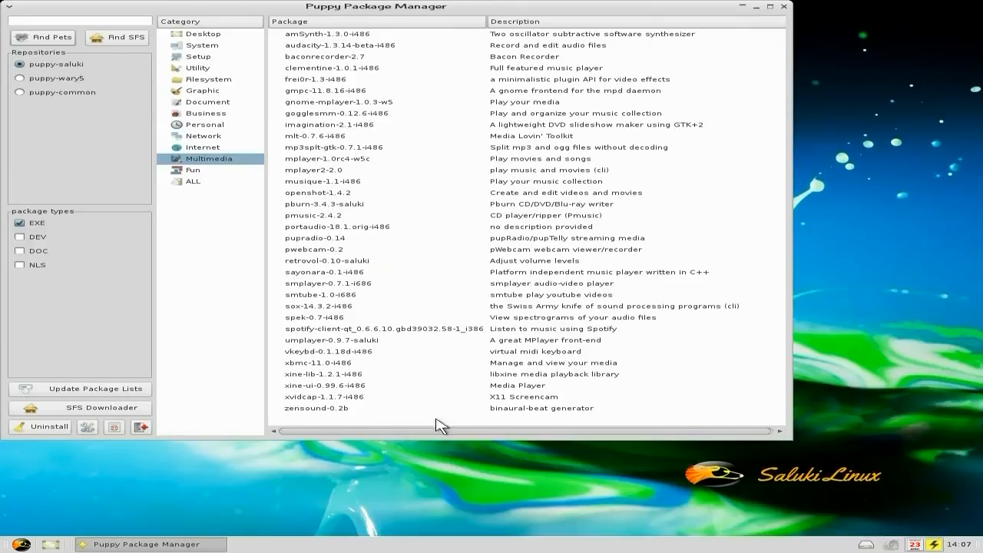
mouse_move(355, 339)
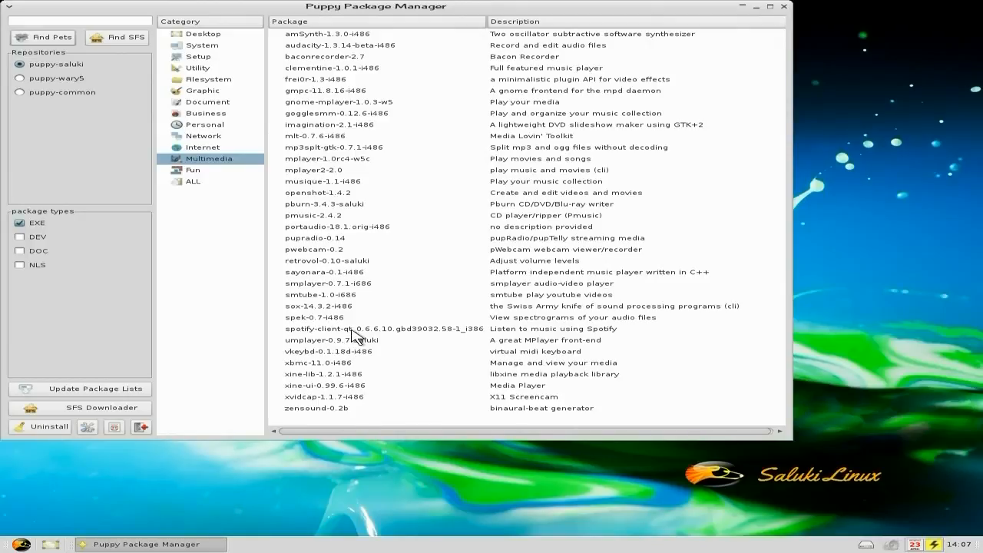
mouse_move(353, 334)
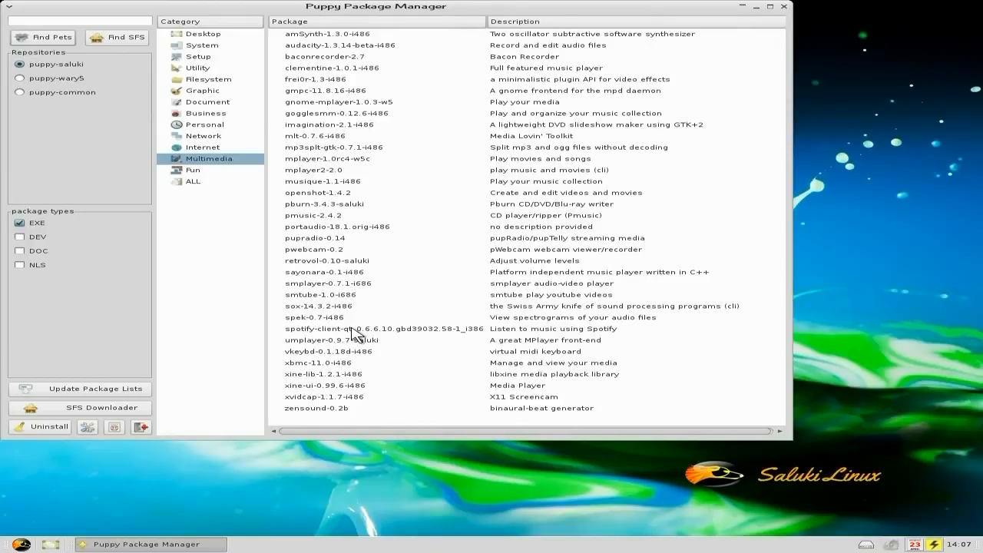
mouse_move(320, 288)
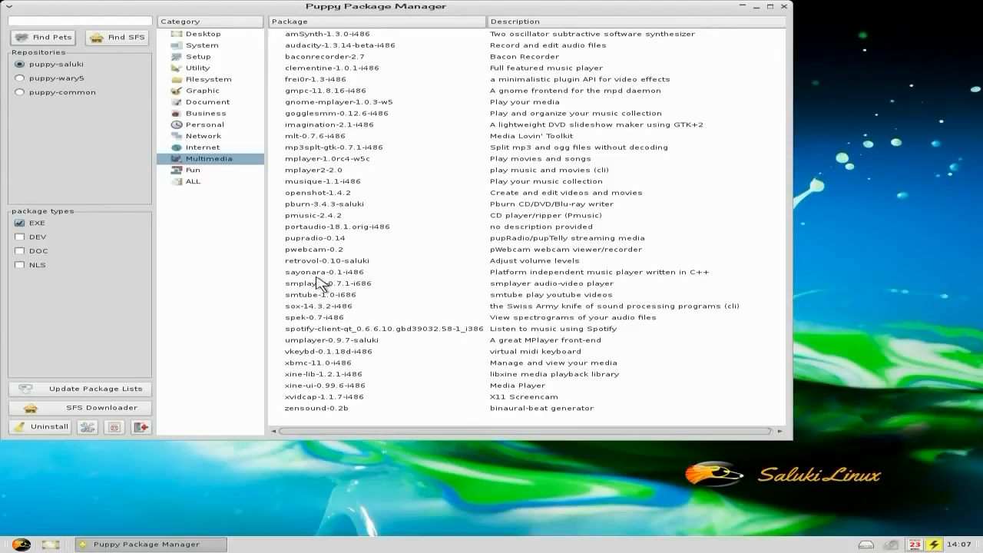
mouse_move(331, 203)
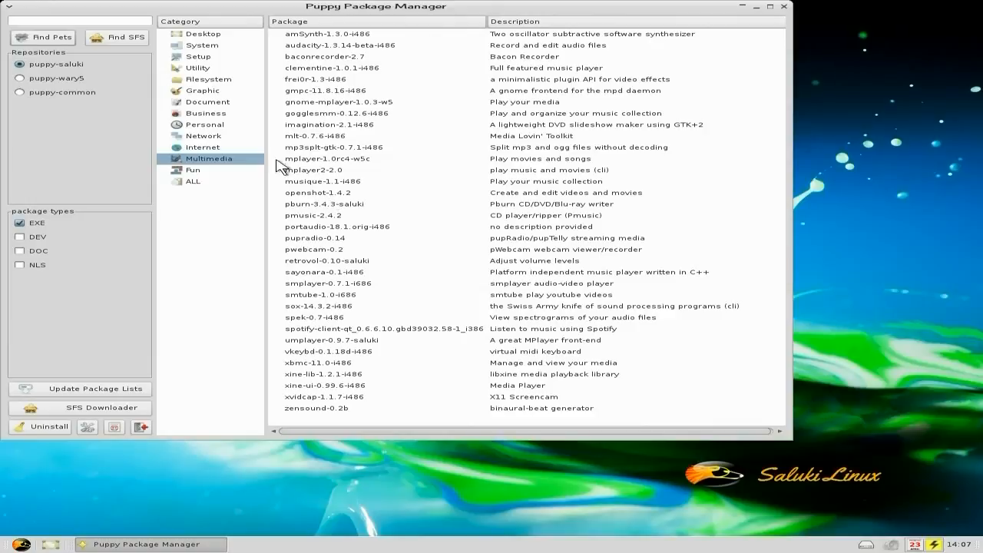
left_click(203, 89)
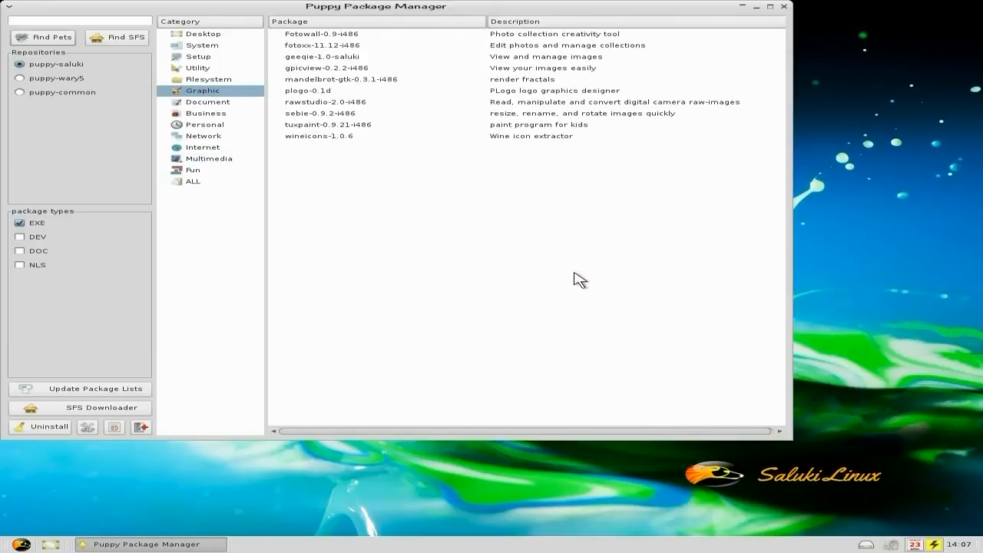
mouse_move(394, 50)
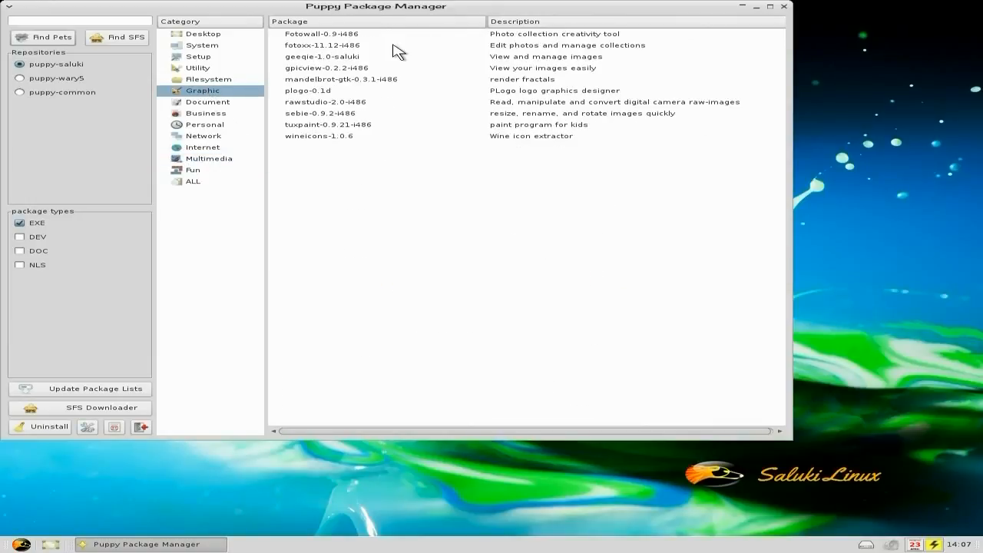
mouse_move(370, 63)
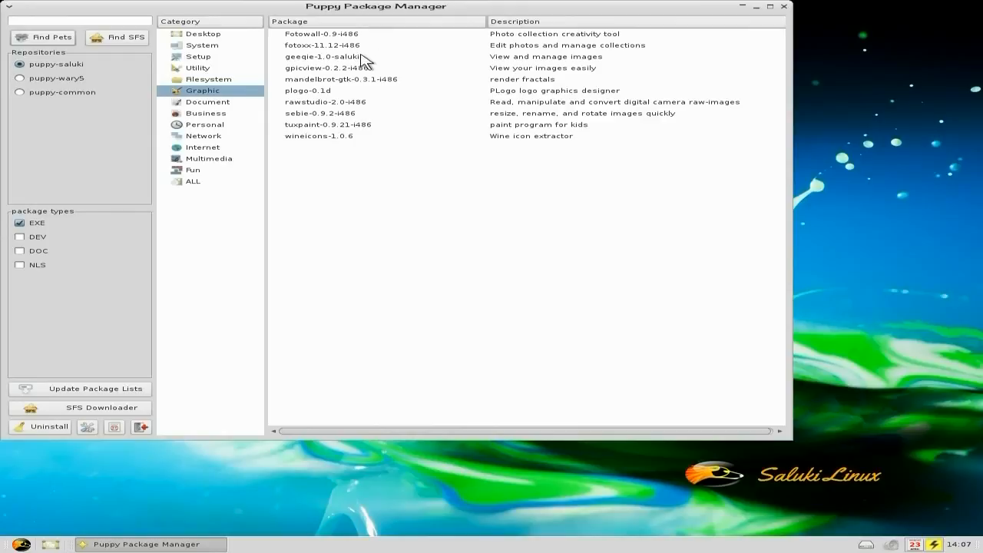
left_click(202, 47)
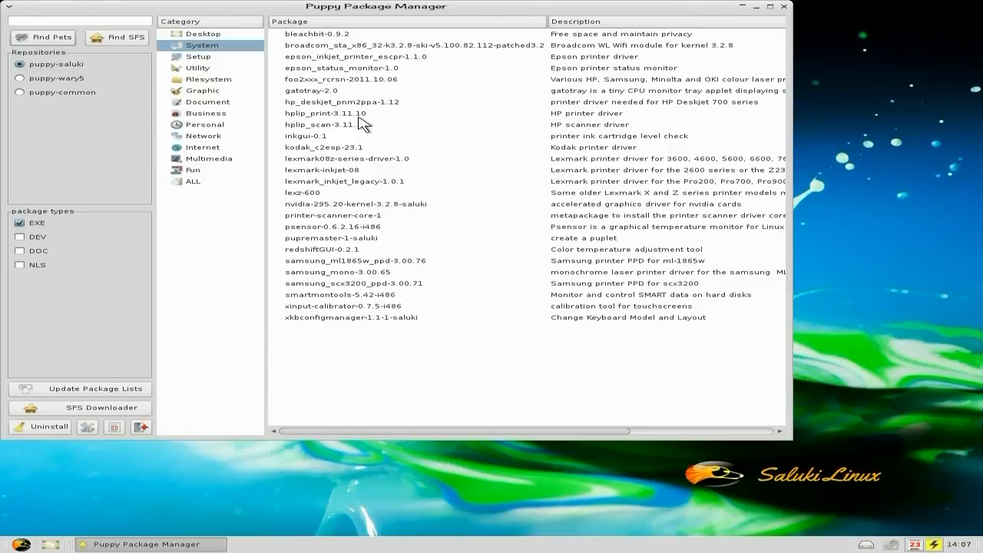
mouse_move(448, 62)
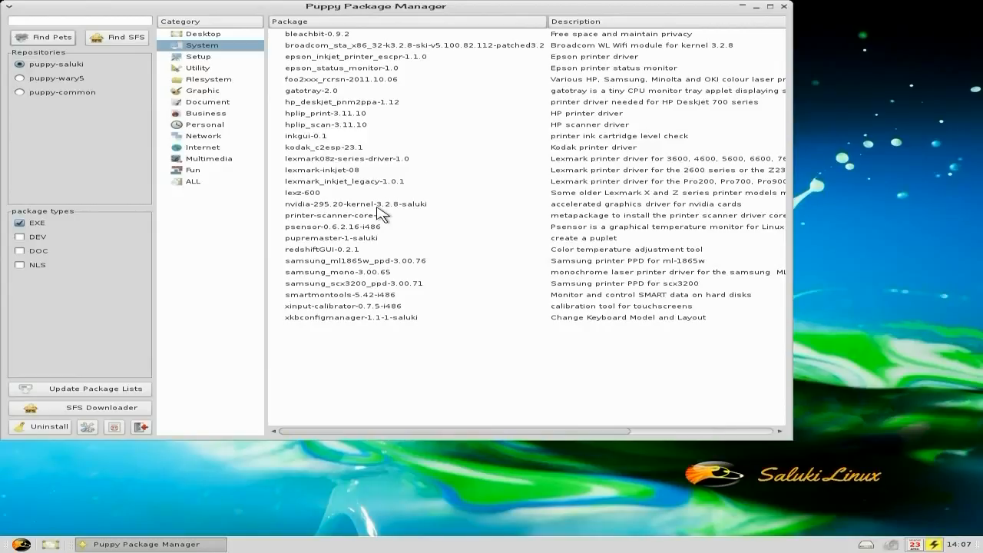
mouse_move(190, 83)
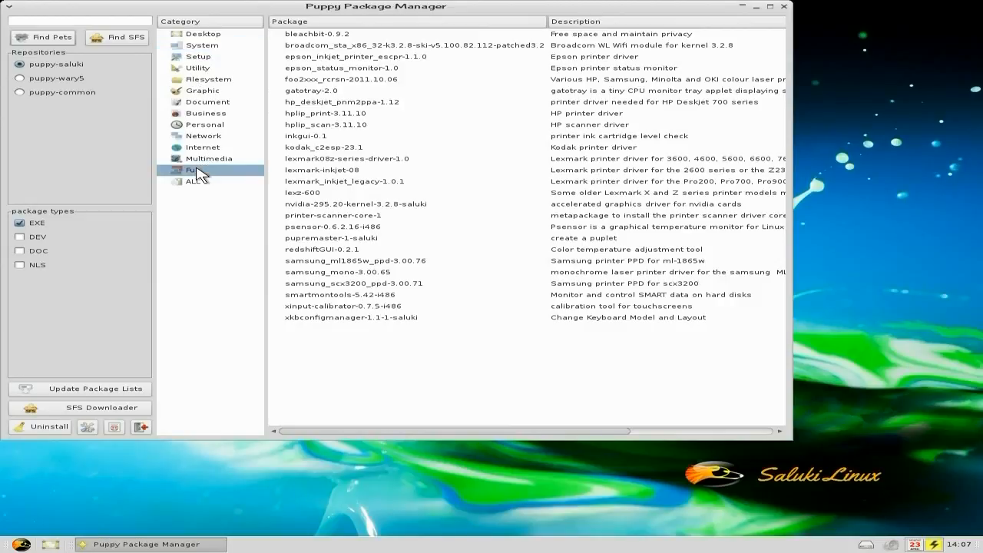
left_click(192, 169)
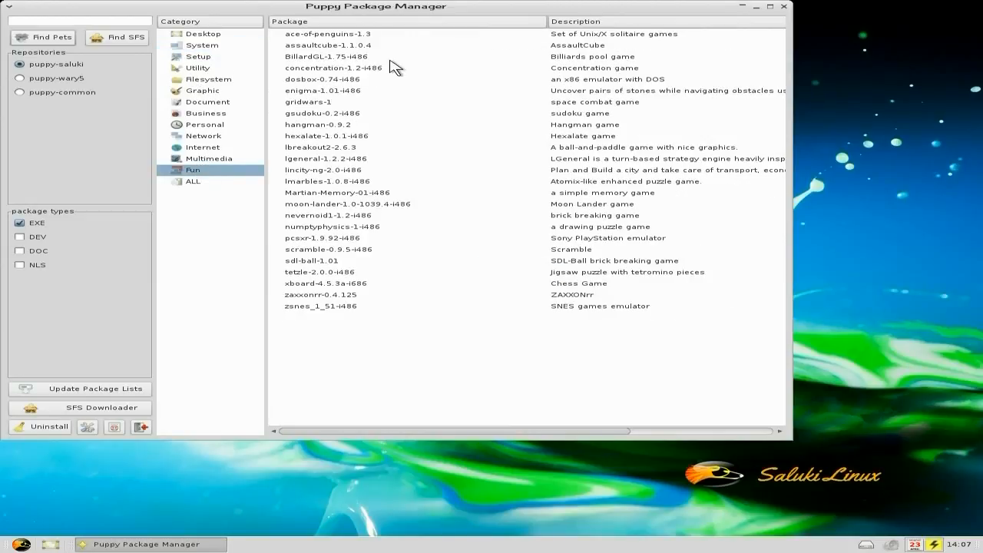
mouse_move(449, 317)
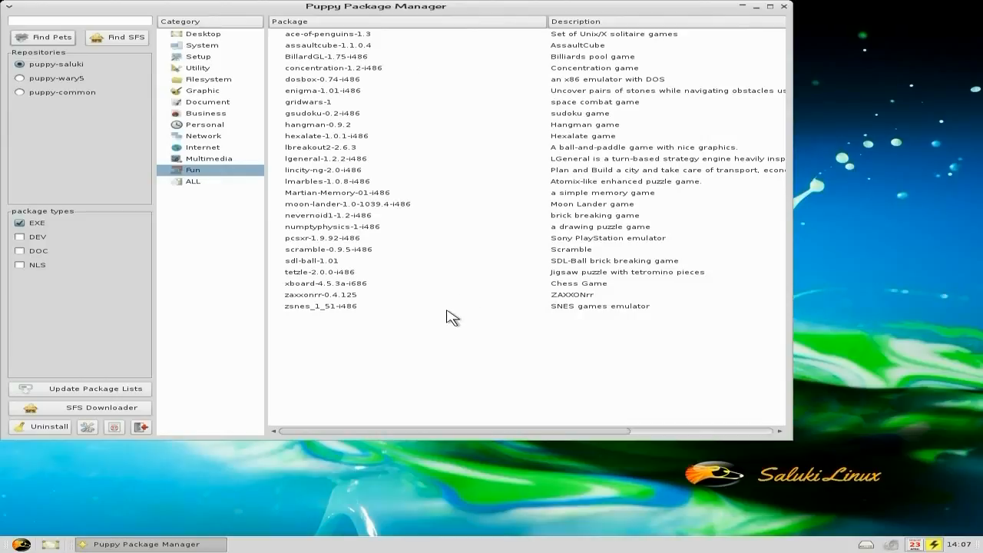
mouse_move(784, 9)
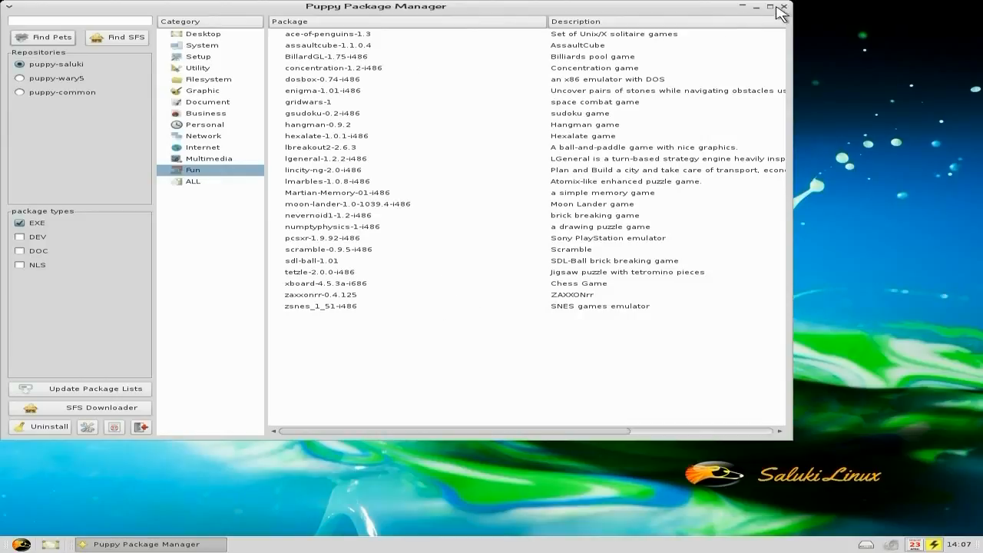
left_click(784, 9)
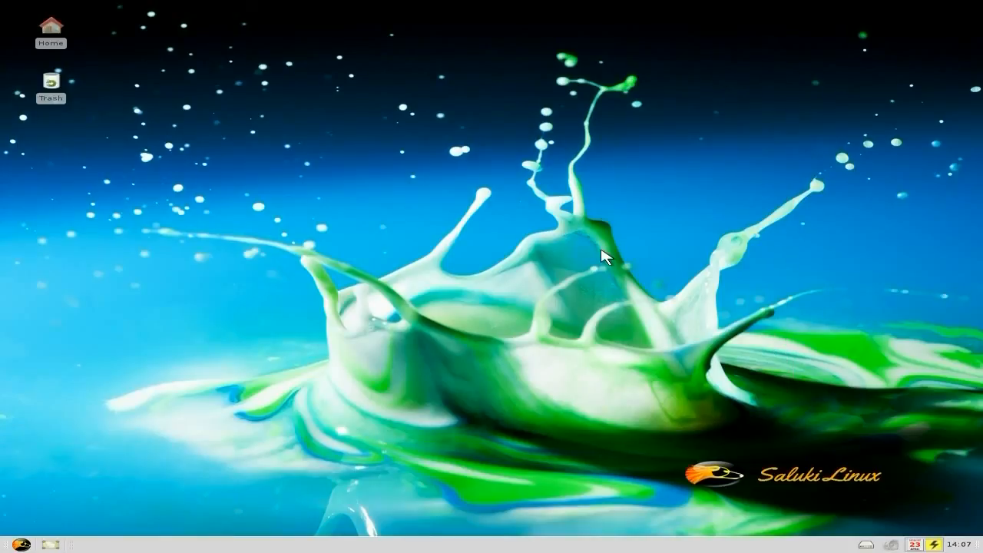
mouse_move(572, 243)
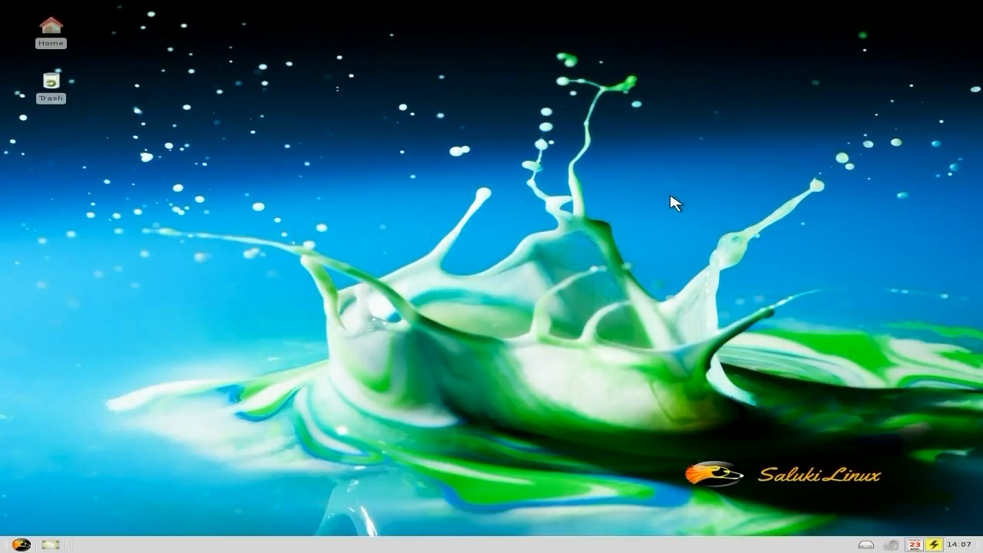
mouse_move(500, 217)
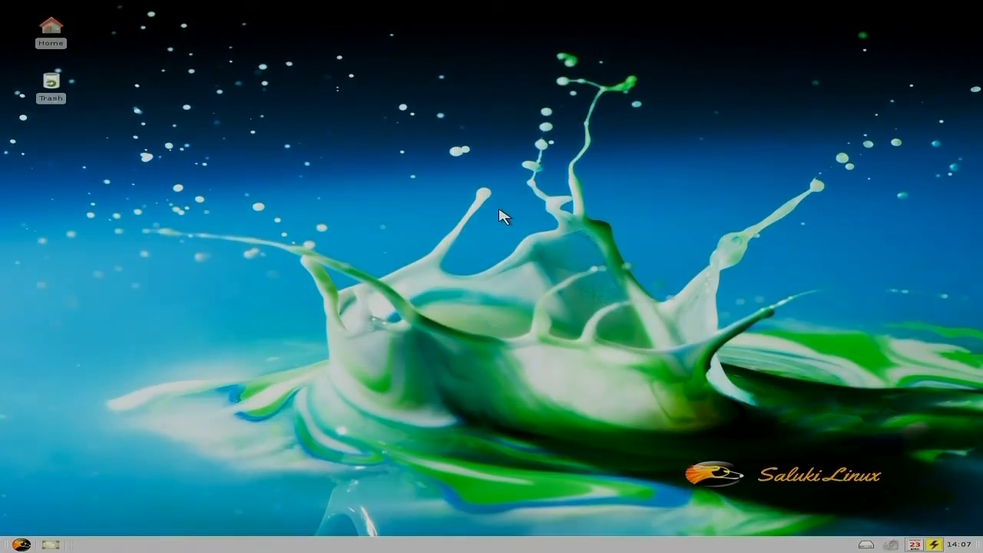